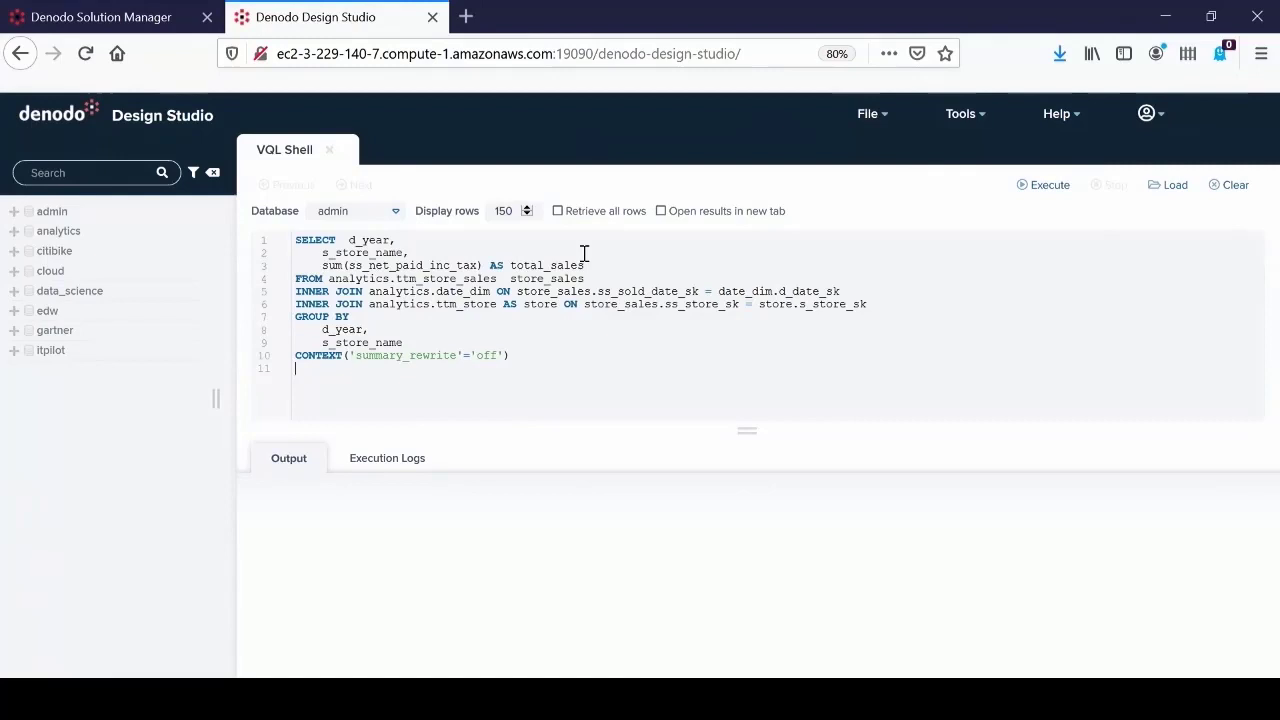
# - Run the year-and-store sales query with summary rewrite off, returning 22 rows of totals
pyautogui.doubleClick(458, 278)
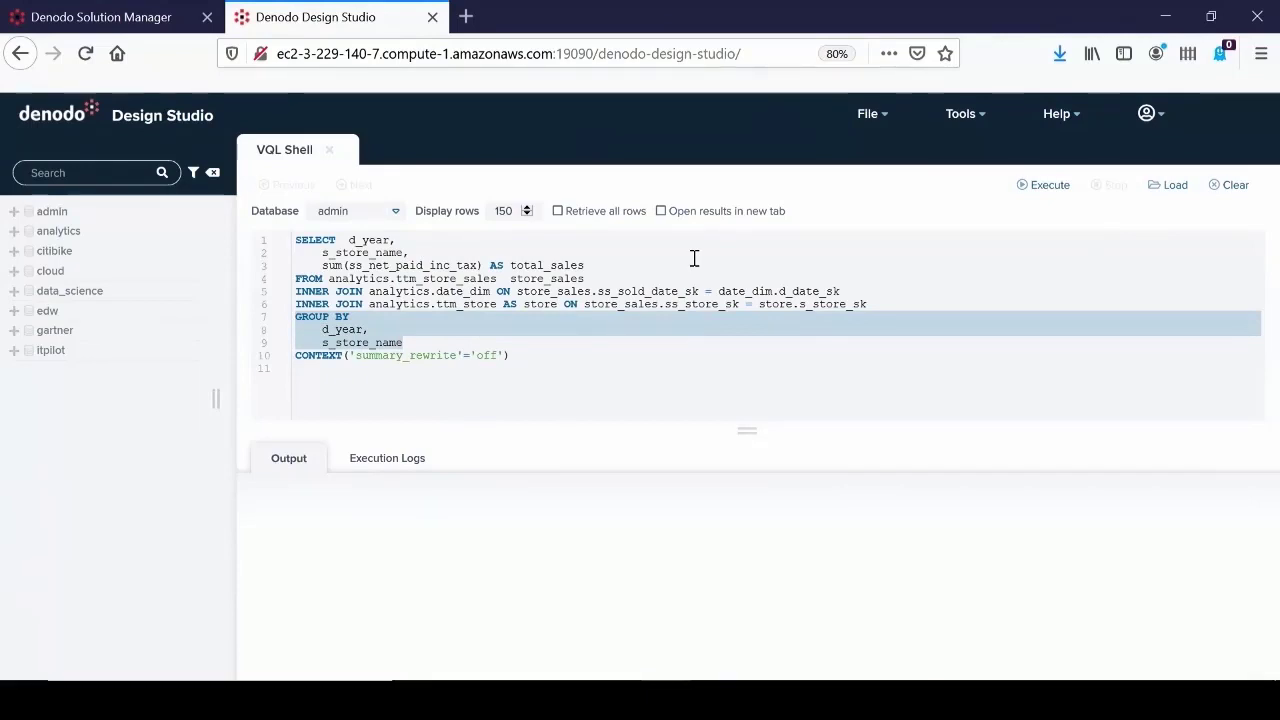
pyautogui.moveTo(699, 255)
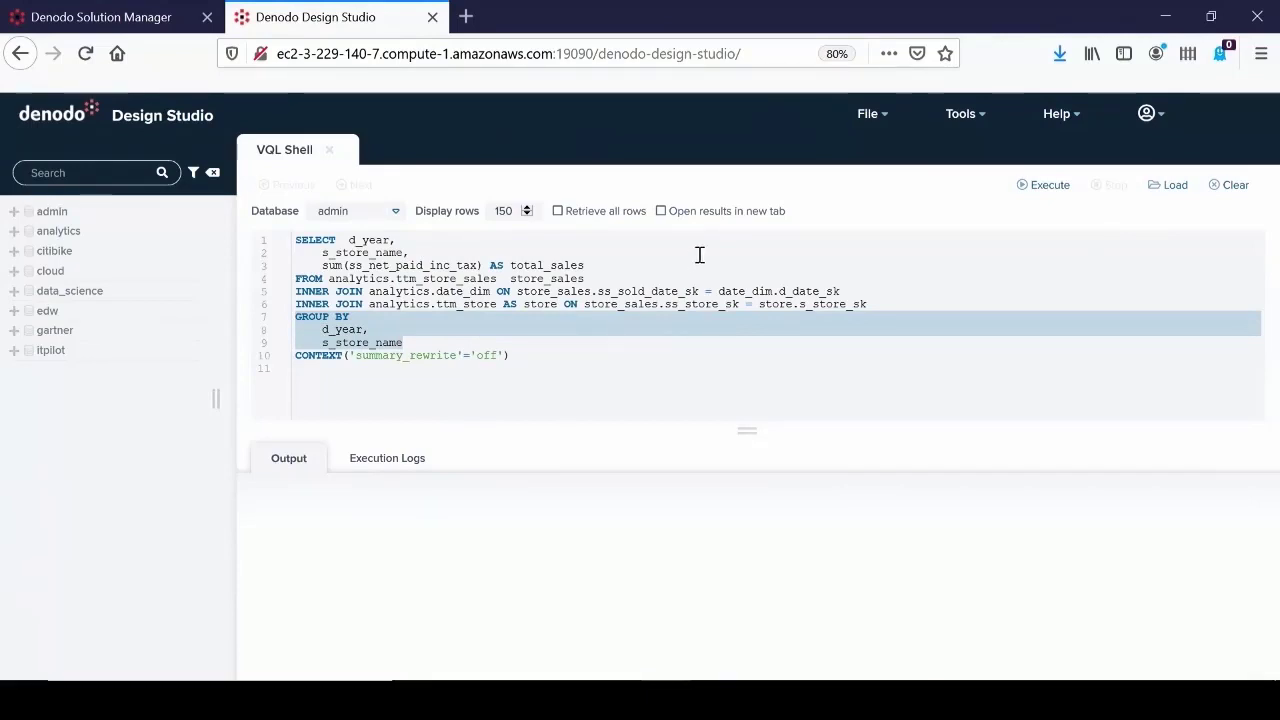
pyautogui.doubleClick(412, 265)
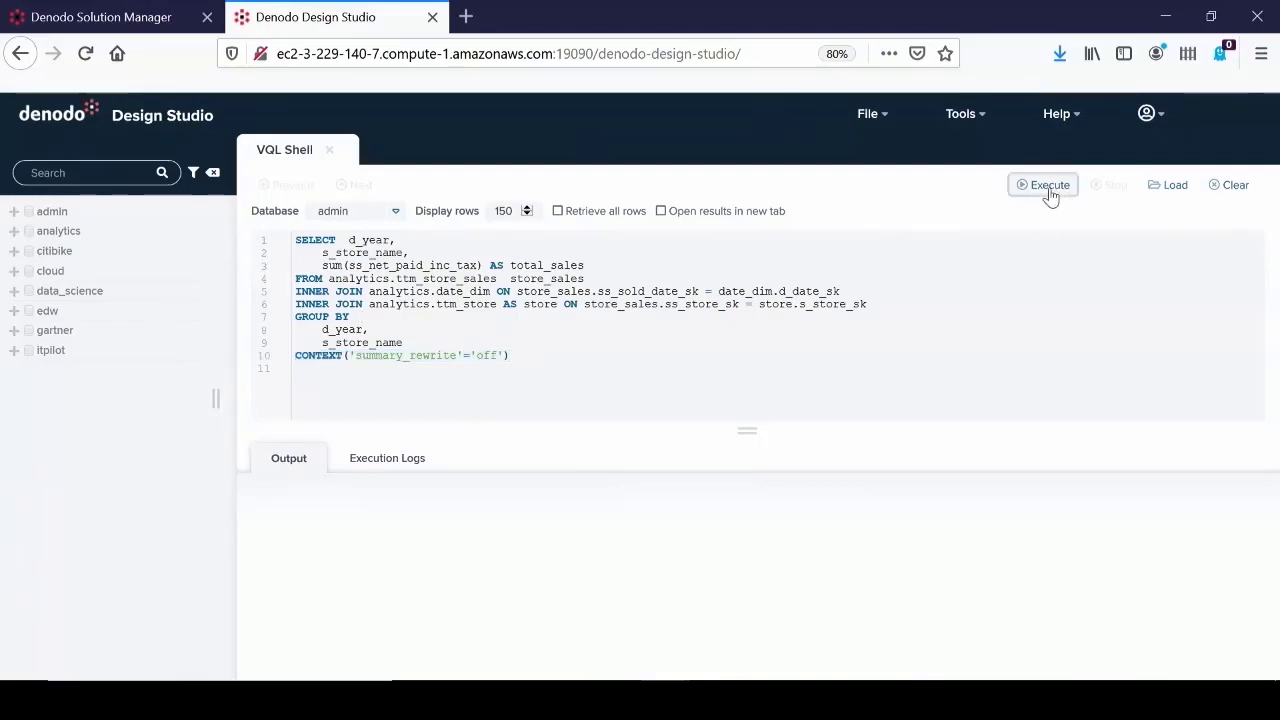
pyautogui.click(1043, 184)
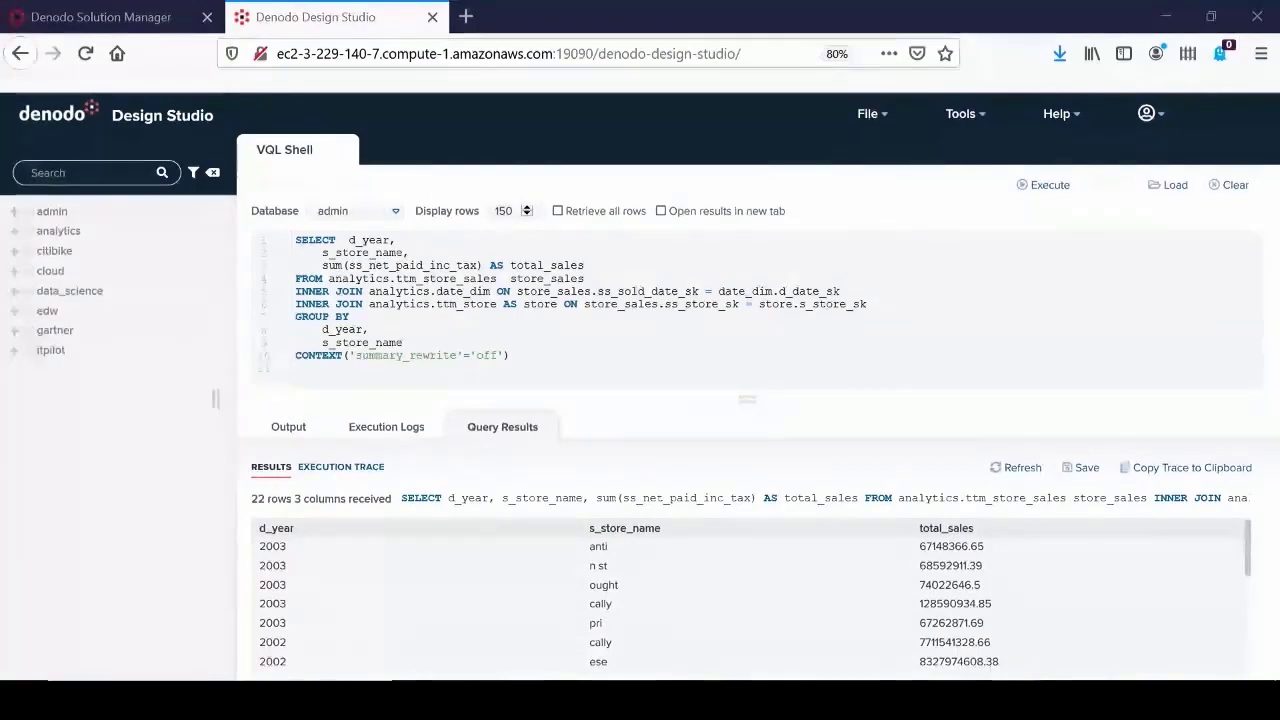
pyautogui.moveTo(357, 478)
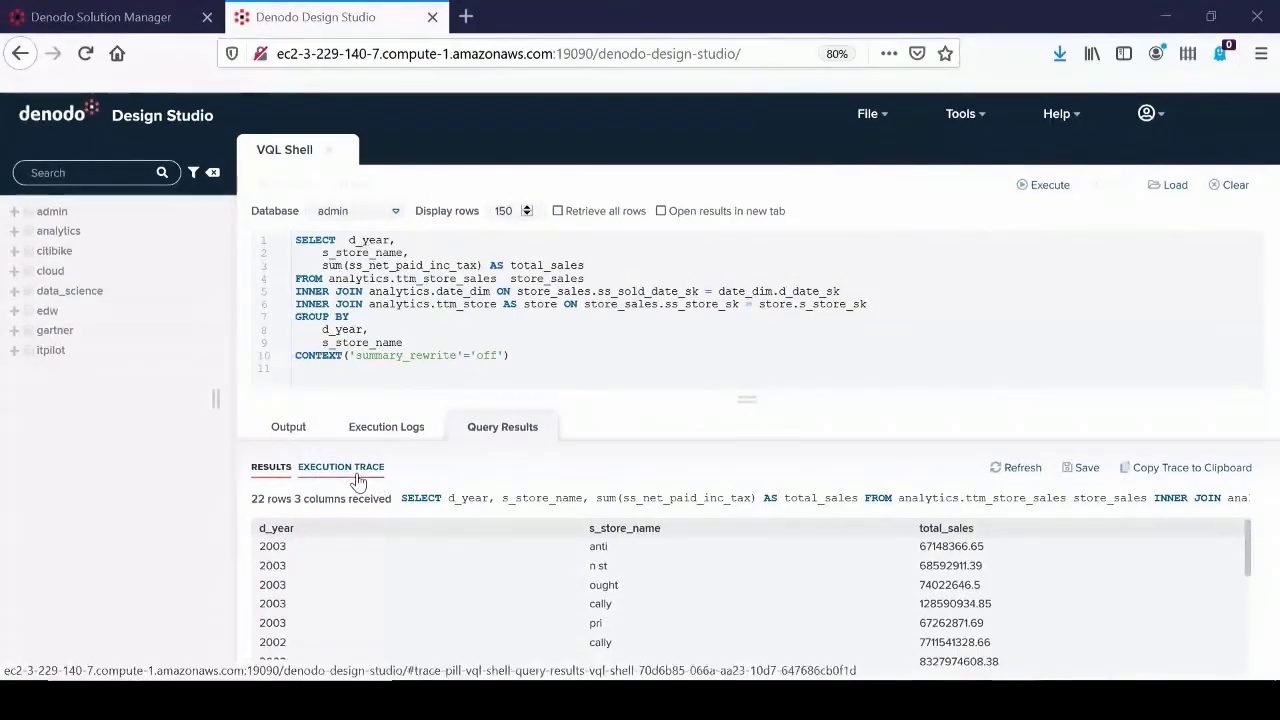
# - Review the trace's Jdbc Route SQL and the plan properties showing 13096 ms
pyautogui.click(340, 467)
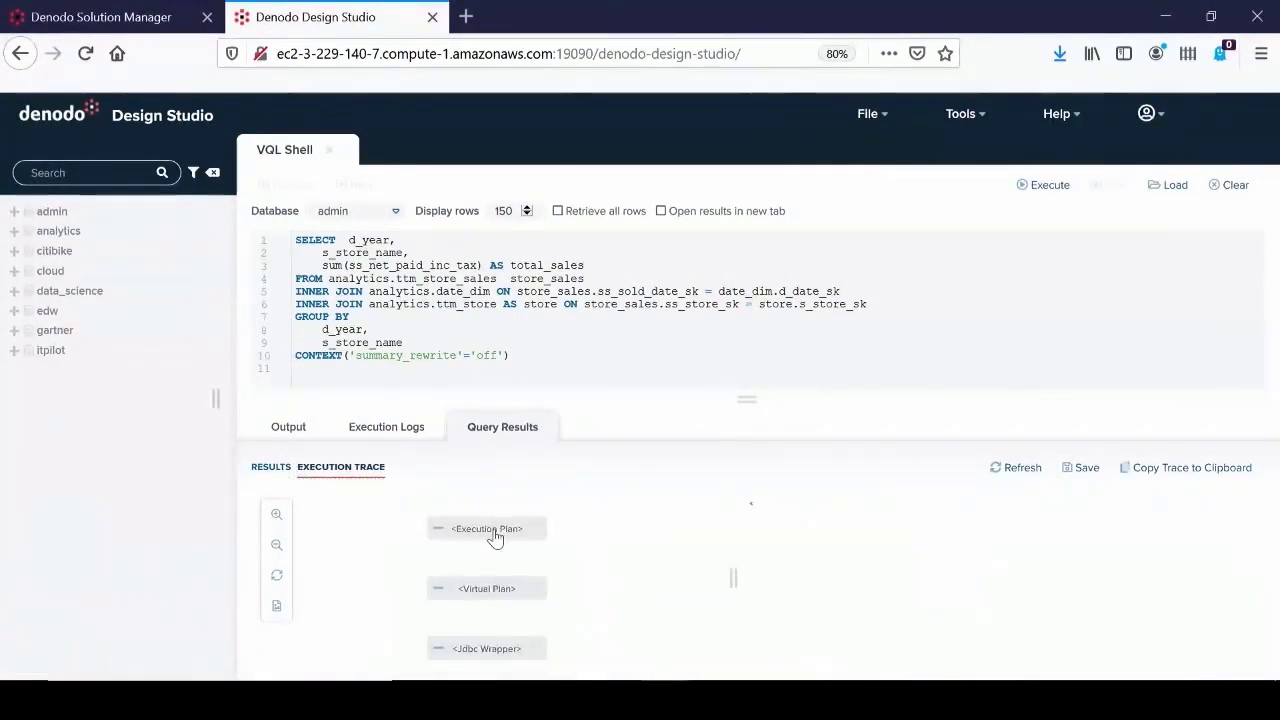
pyautogui.click(486, 528)
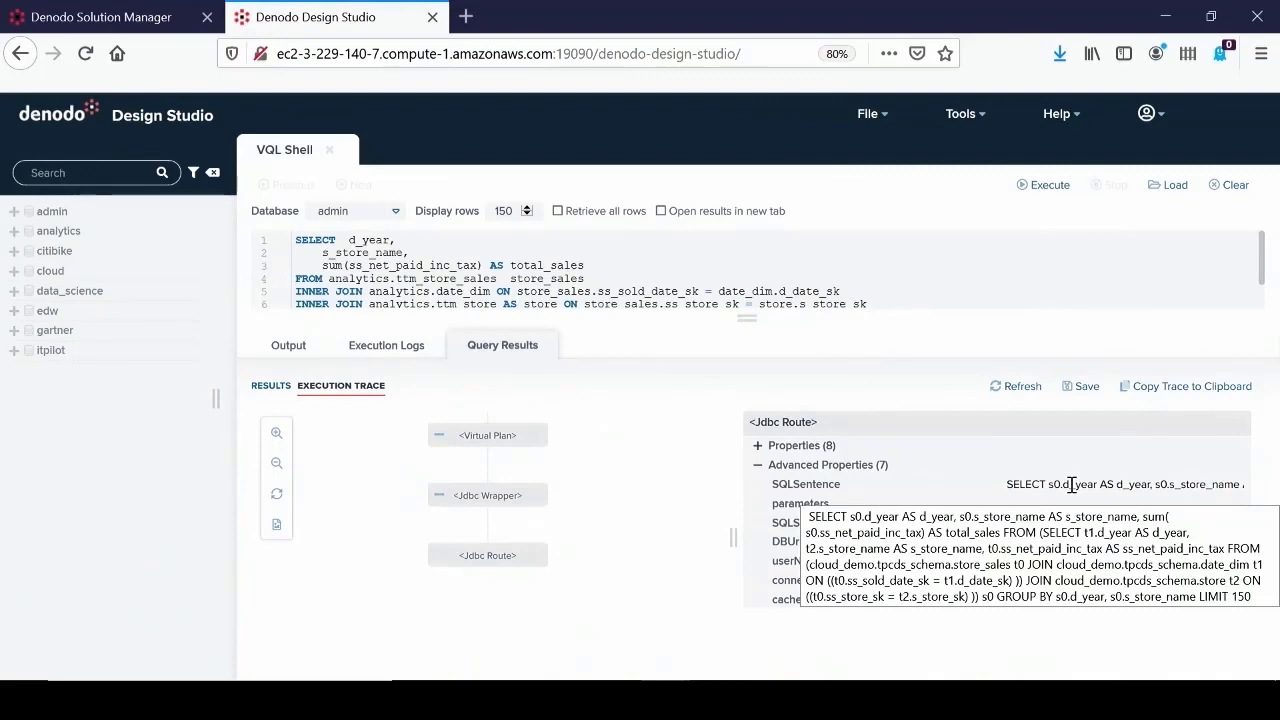
pyautogui.moveTo(587, 348)
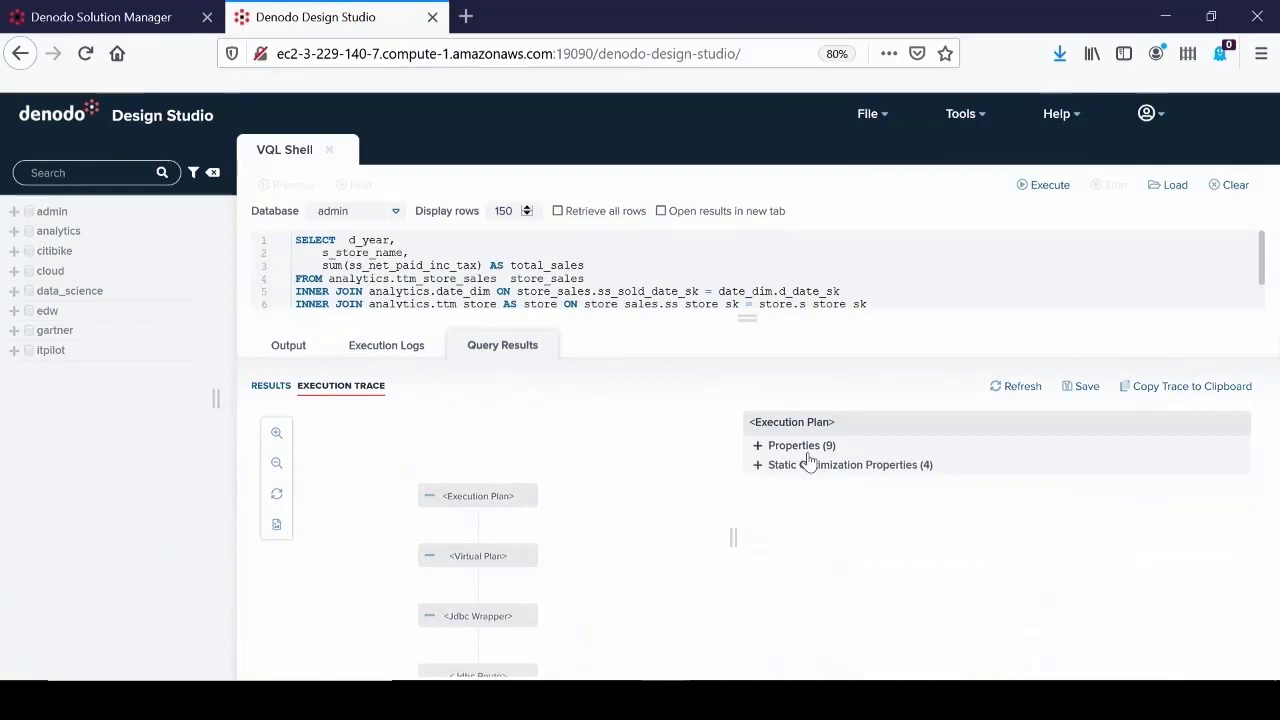
pyautogui.click(757, 445)
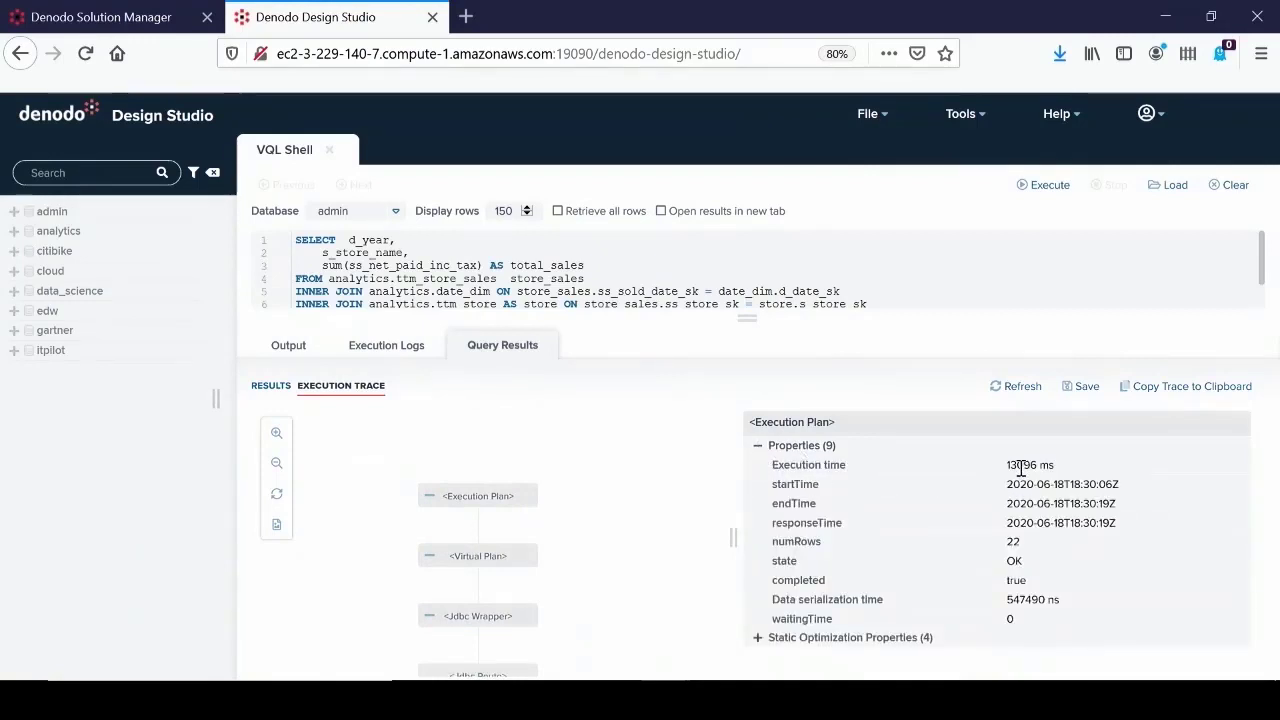
pyautogui.moveTo(744, 322)
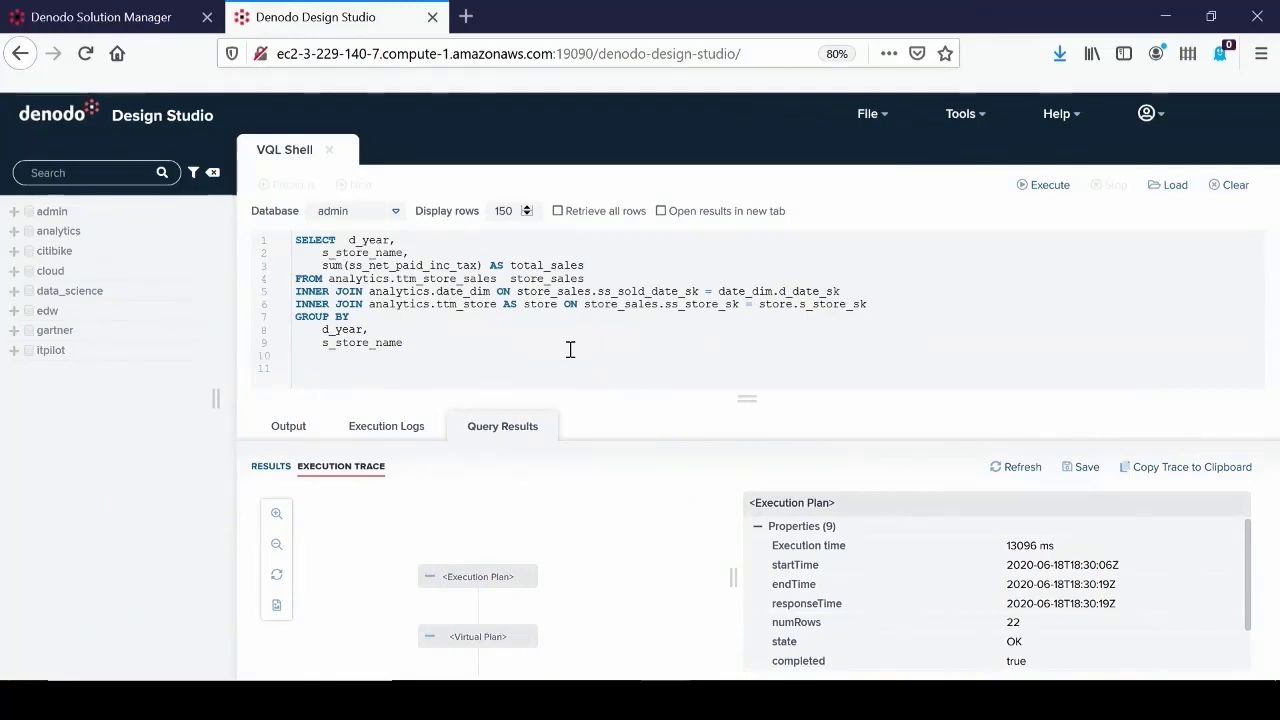
pyautogui.moveTo(1031, 241)
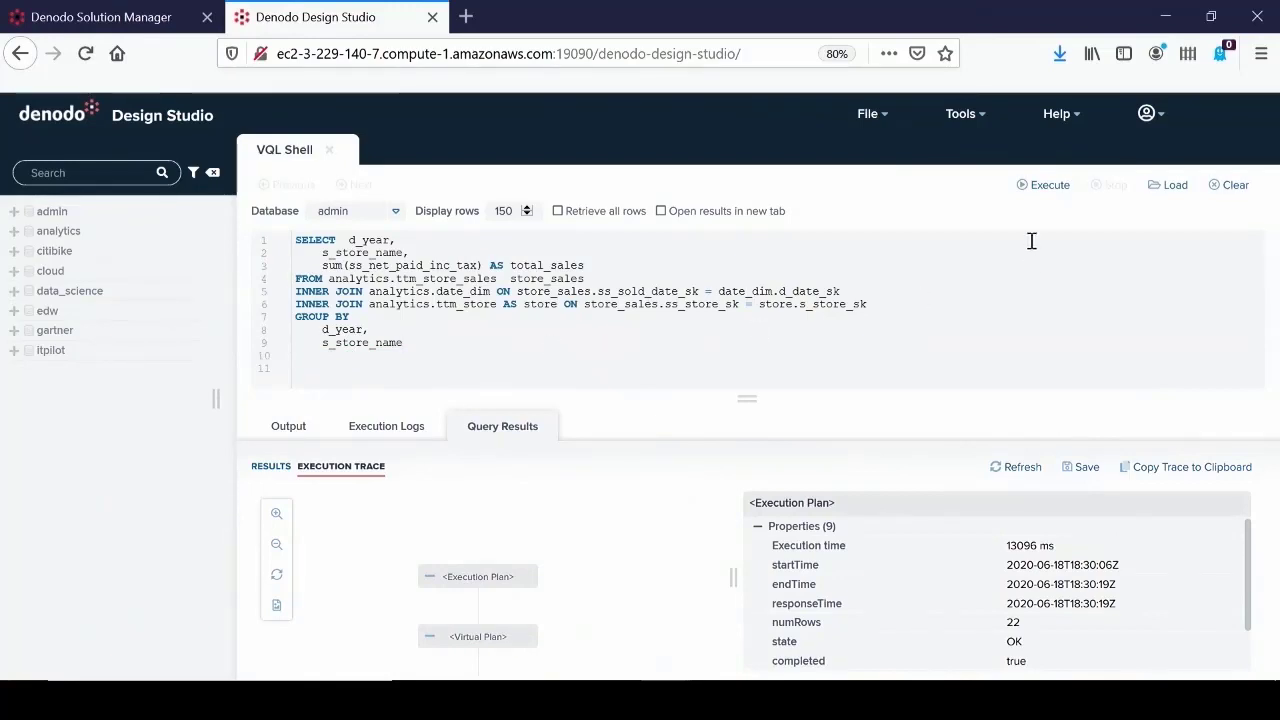
pyautogui.moveTo(270, 470)
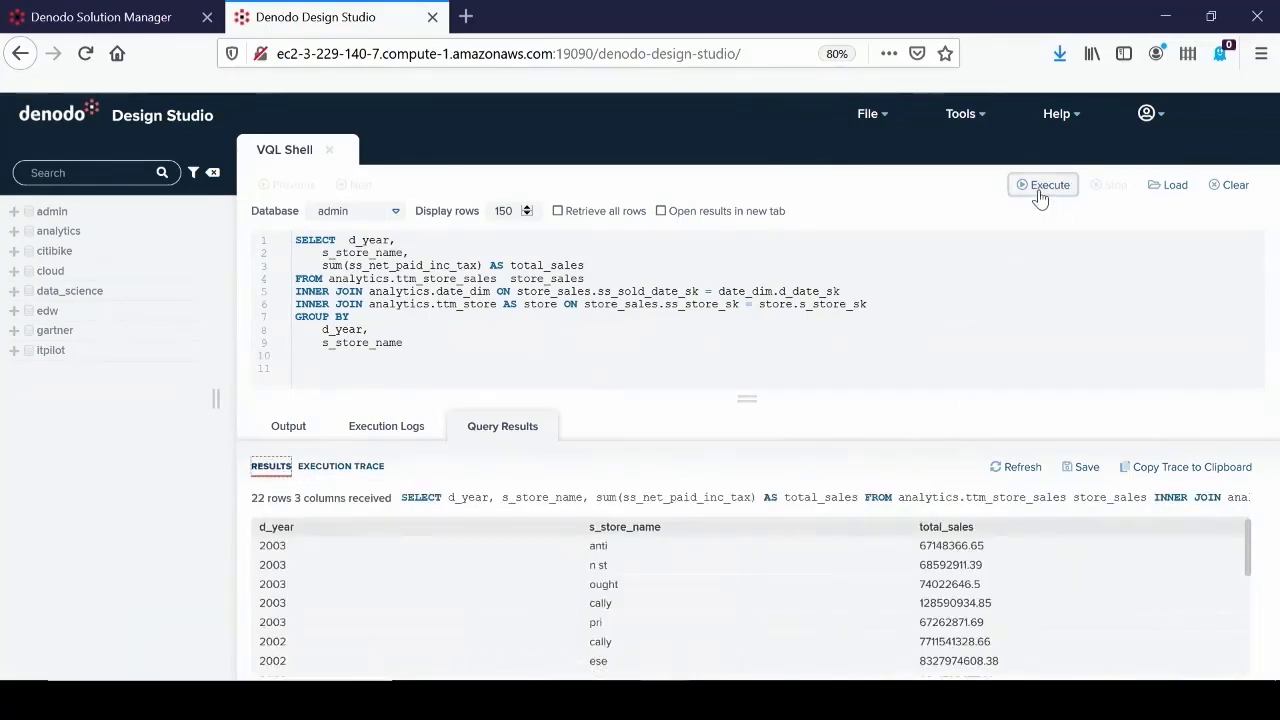
# - Rerun the query without the CONTEXT override and check the trace's 419 ms execution time
pyautogui.click(1042, 184)
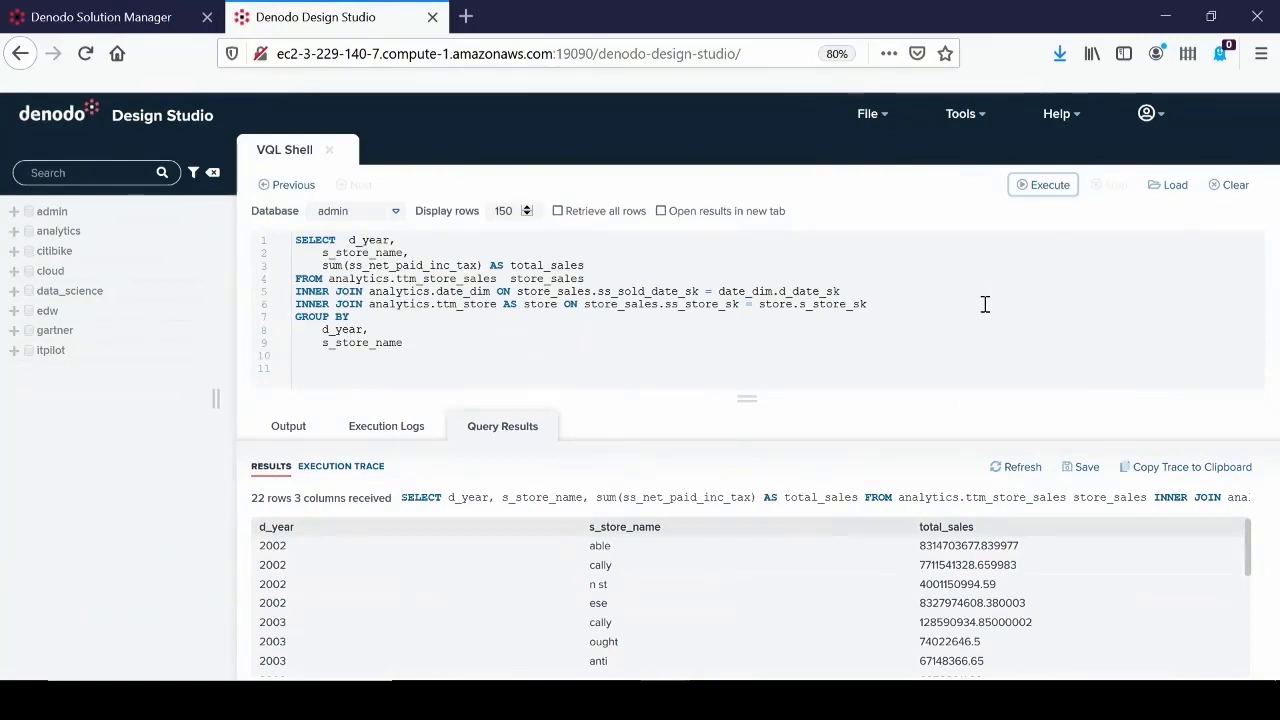
pyautogui.click(340, 466)
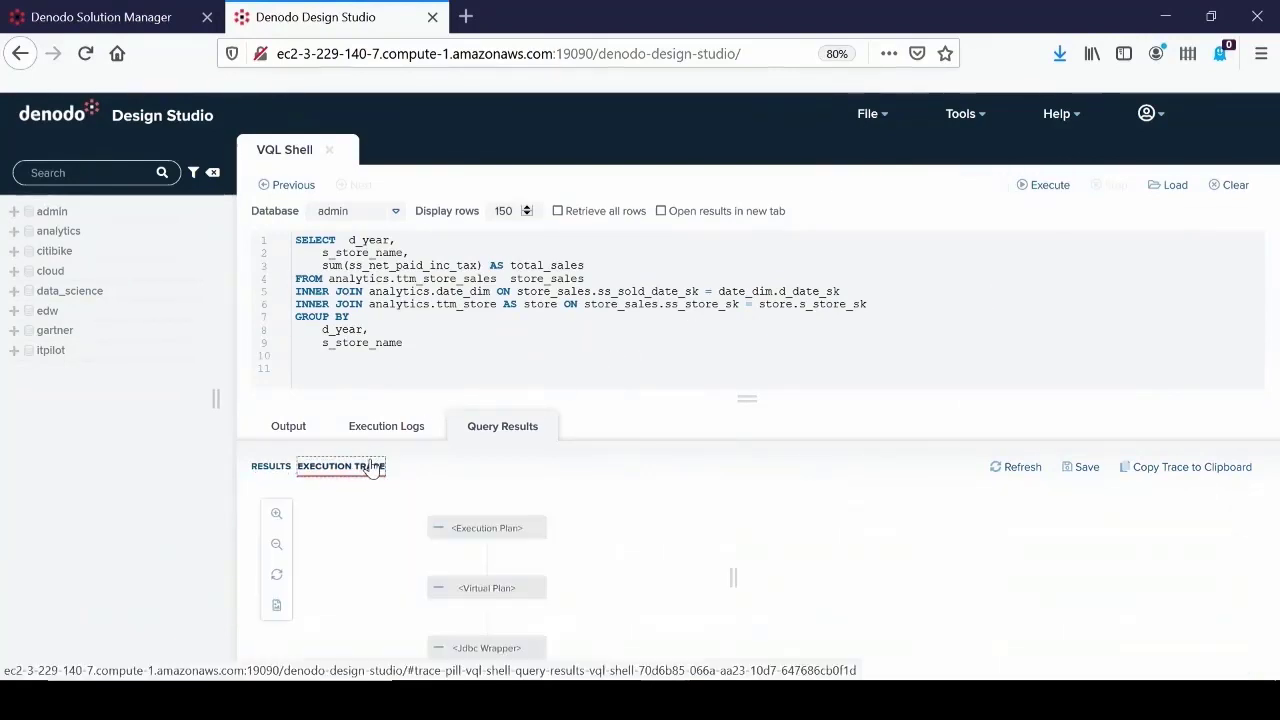
pyautogui.click(486, 527)
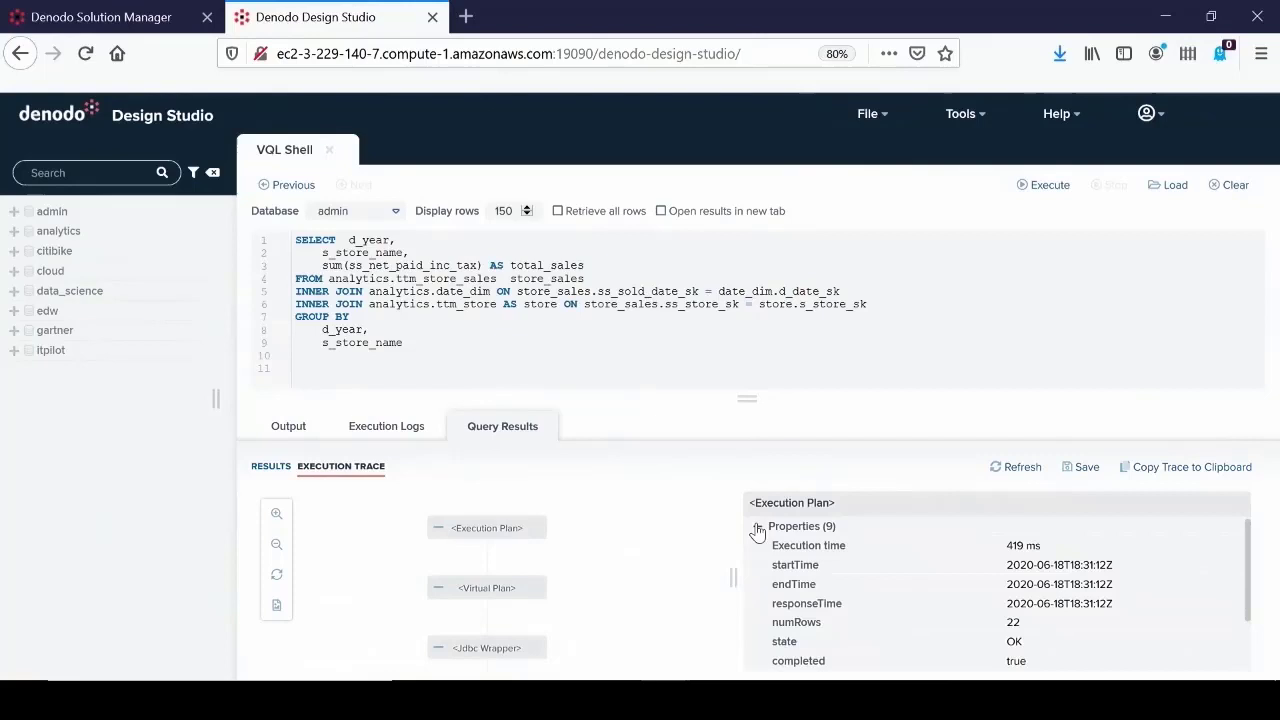
pyautogui.moveTo(1031, 545)
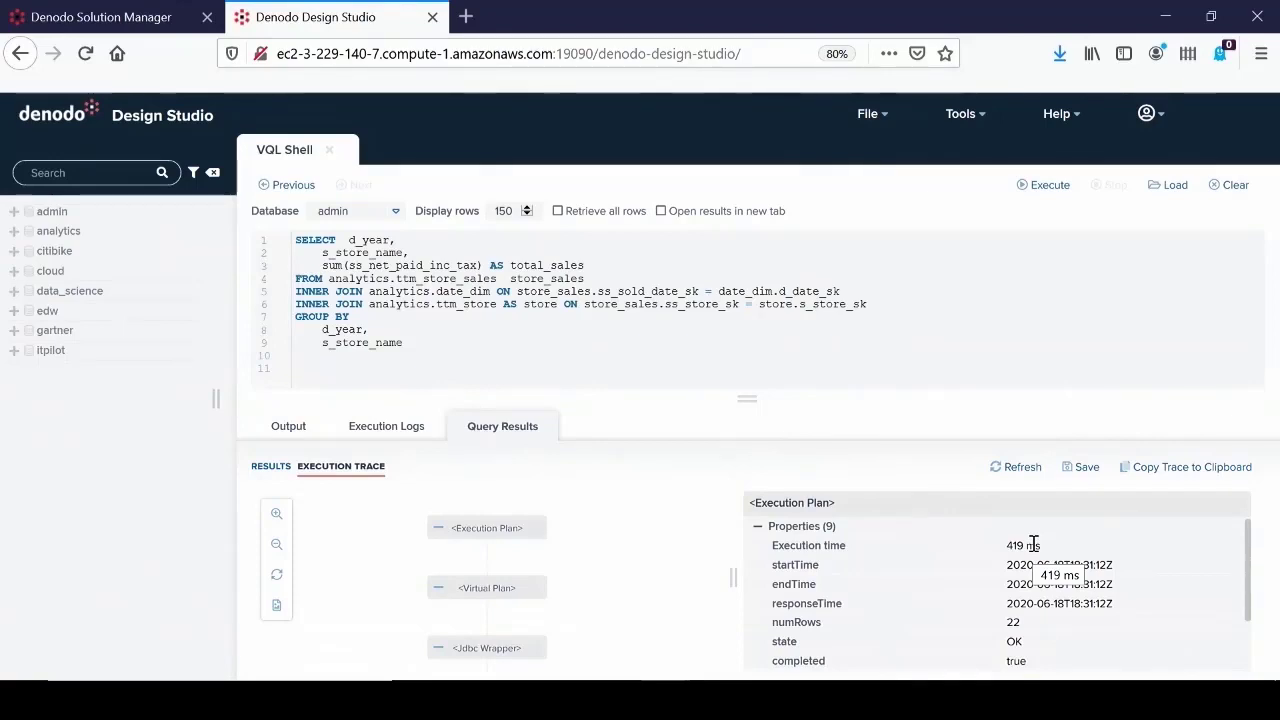
pyautogui.moveTo(615, 475)
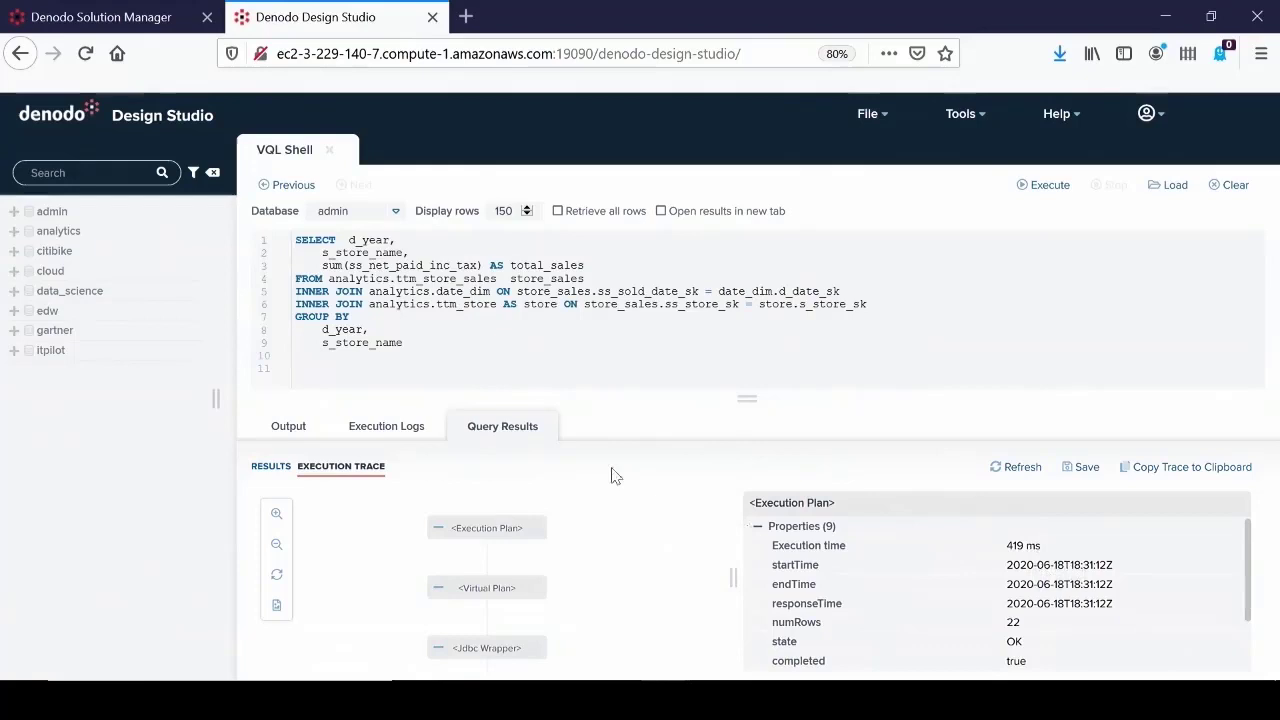
# - Show Summary Rewrite as the applied optimization and the Jdbc Route's pushed-down SQL and connection details
pyautogui.click(464, 616)
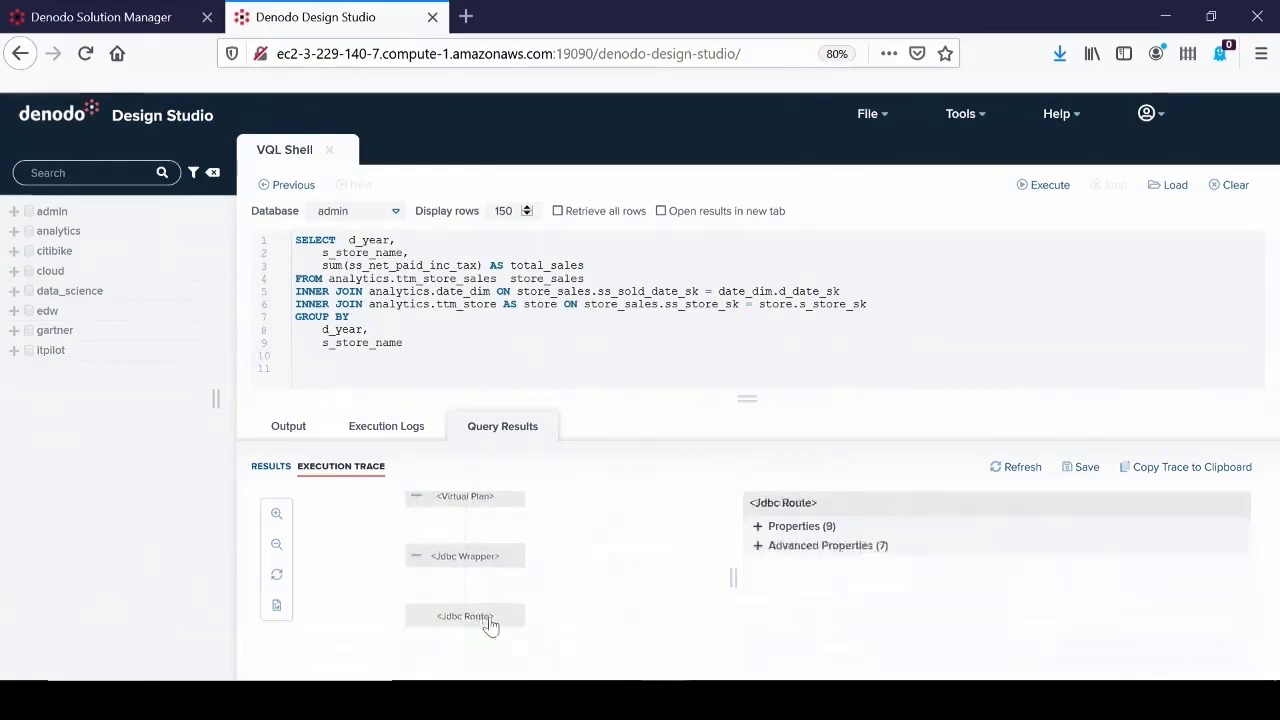
pyautogui.click(757, 545)
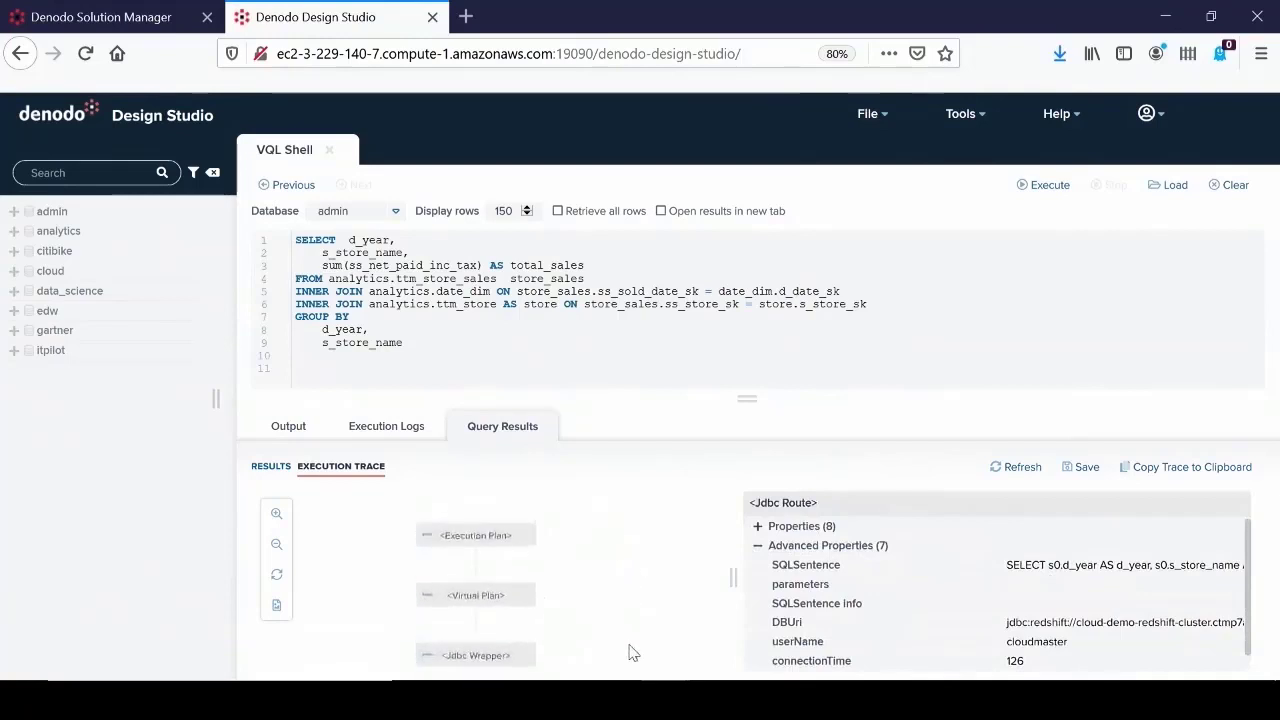
pyautogui.click(475, 534)
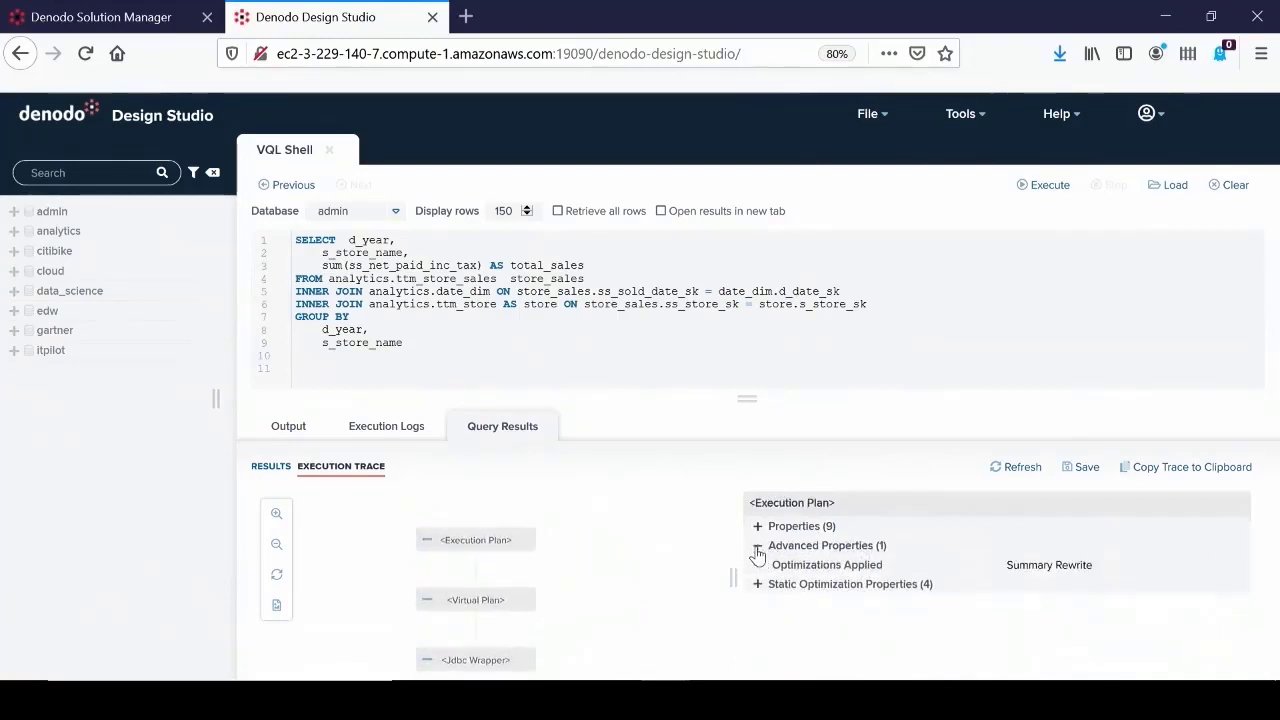
pyautogui.click(756, 546)
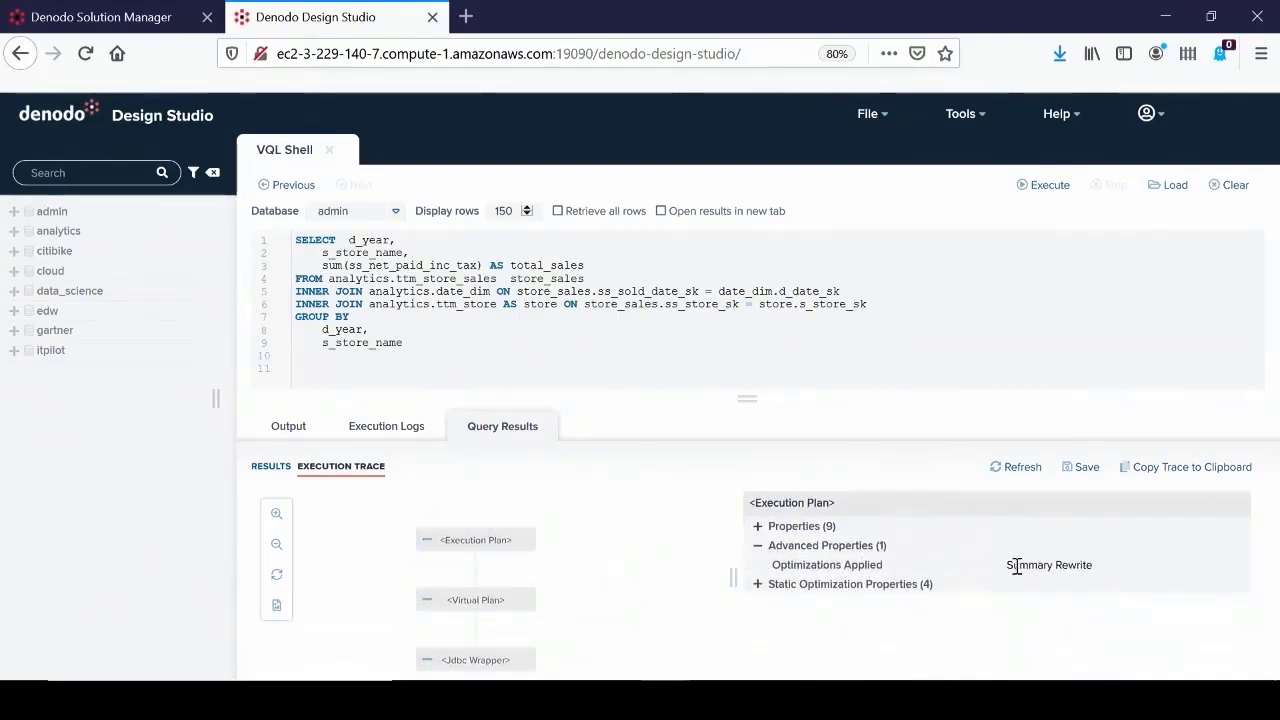
pyautogui.moveTo(1022, 565)
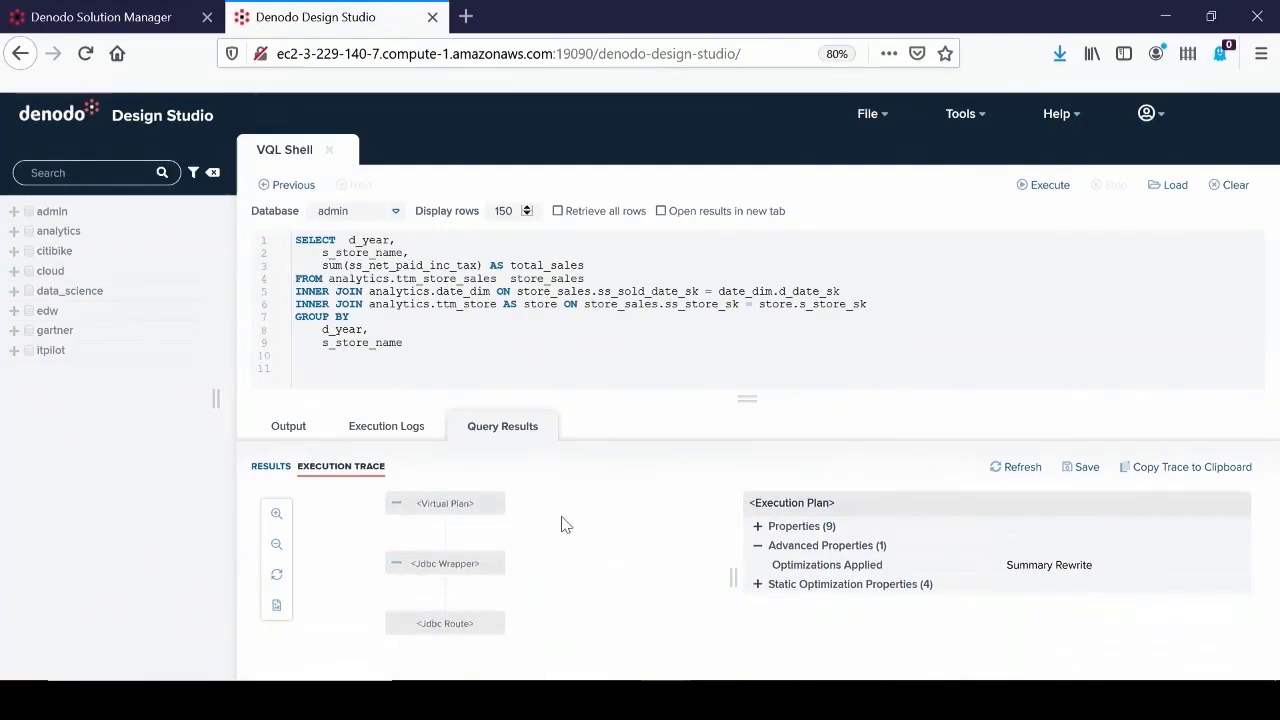
pyautogui.click(444, 620)
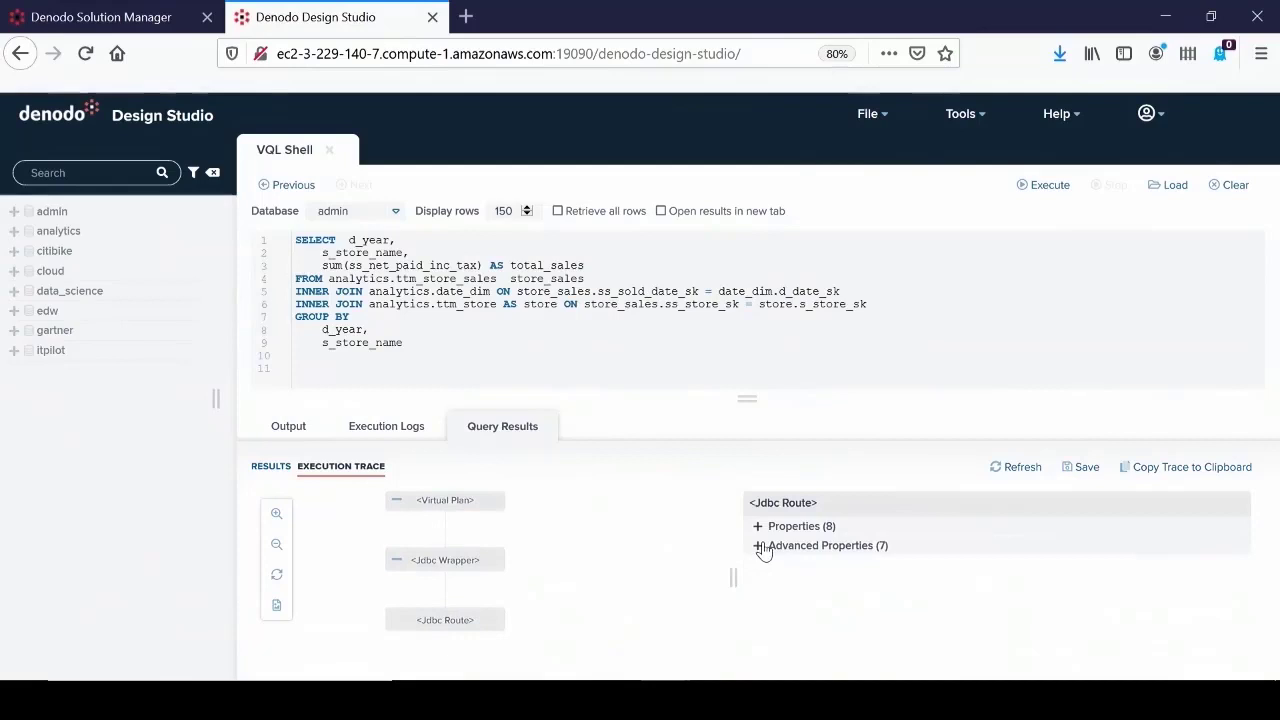
pyautogui.click(757, 546)
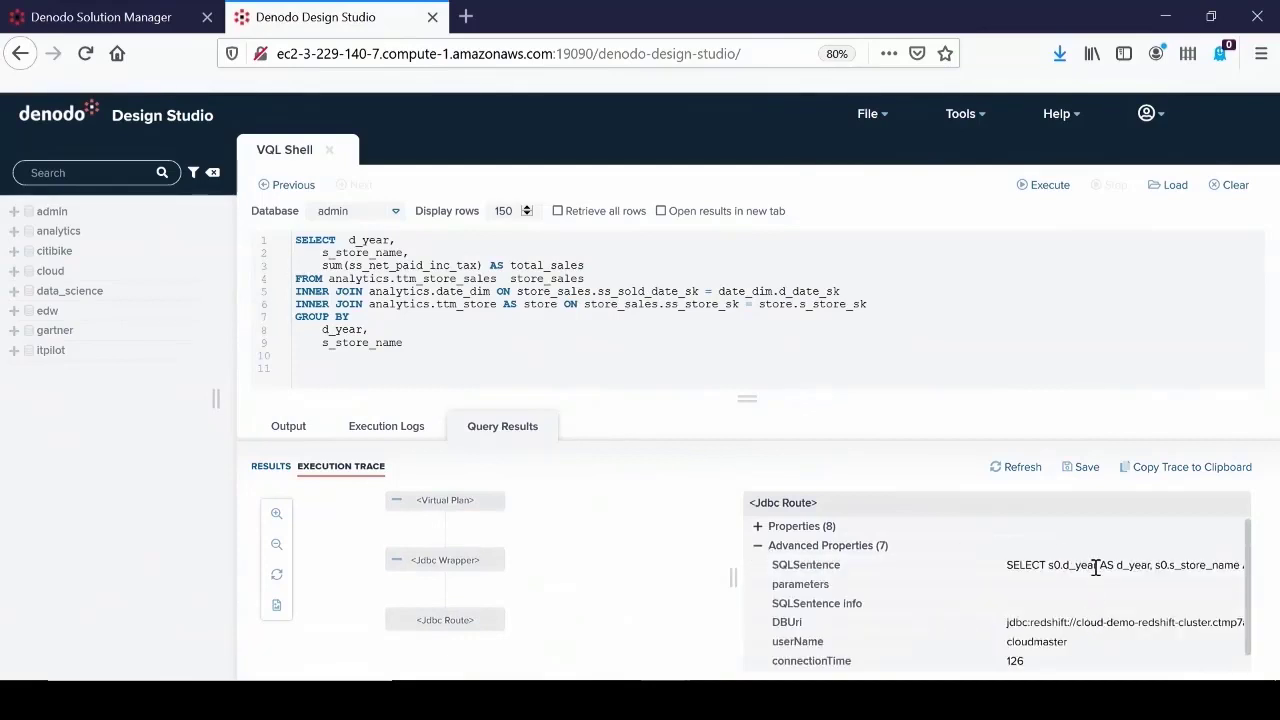
pyautogui.moveTo(1095, 566)
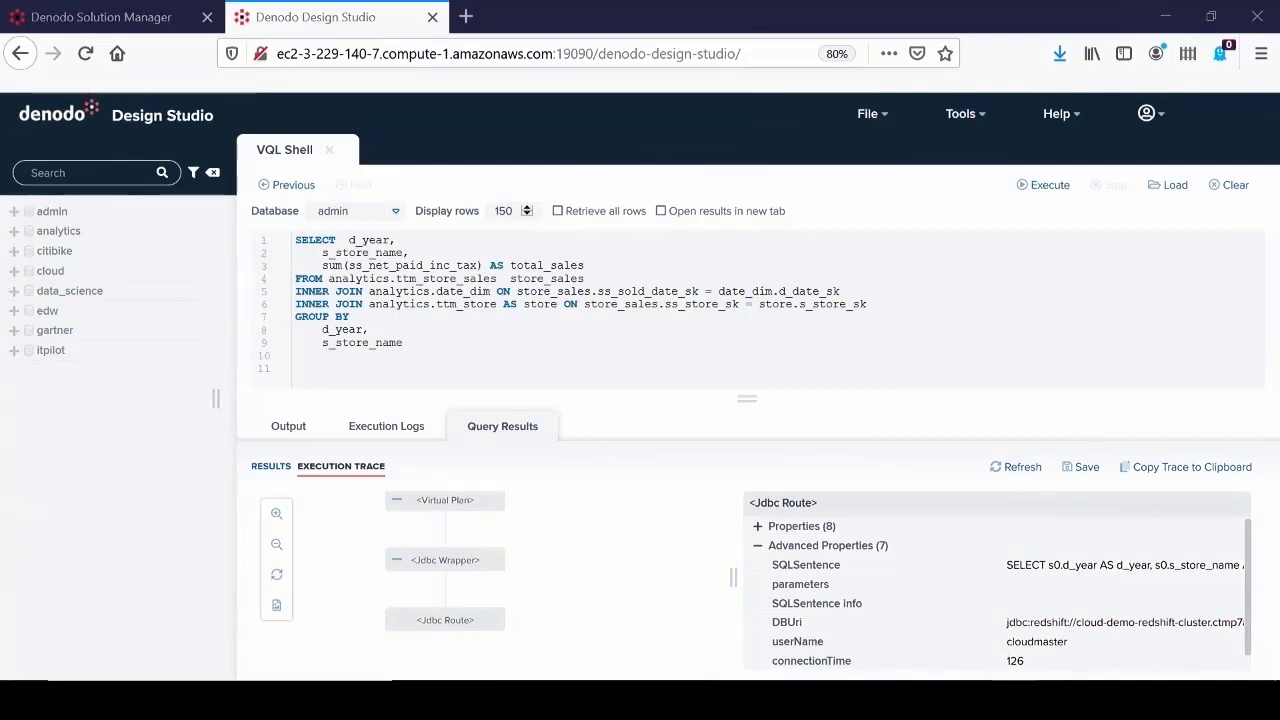
# - Run a SUM total_sales query filtered to store 'bar' in Riverside, returning one row
pyautogui.moveTo(322, 252); pyautogui.dragTo(404, 342)
pyautogui.write("WHERE s_store_name = 'bar' and s_city = 'Riverside'")
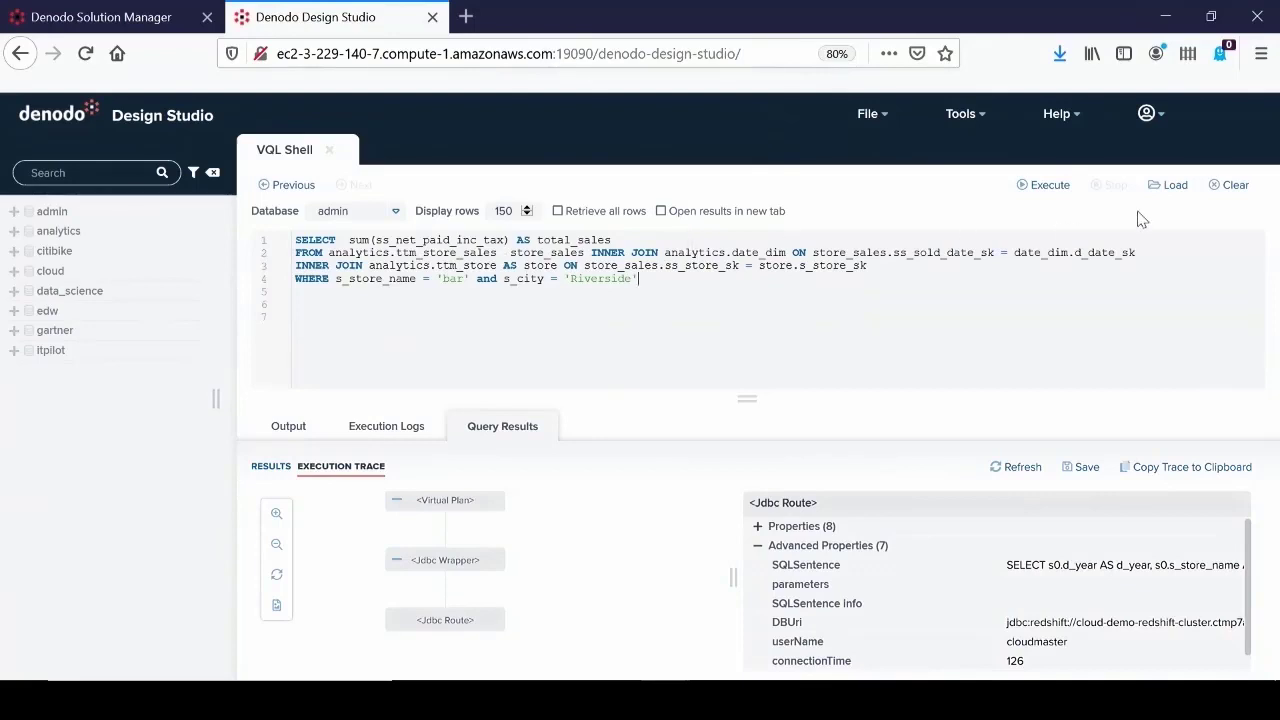
pyautogui.click(1050, 185)
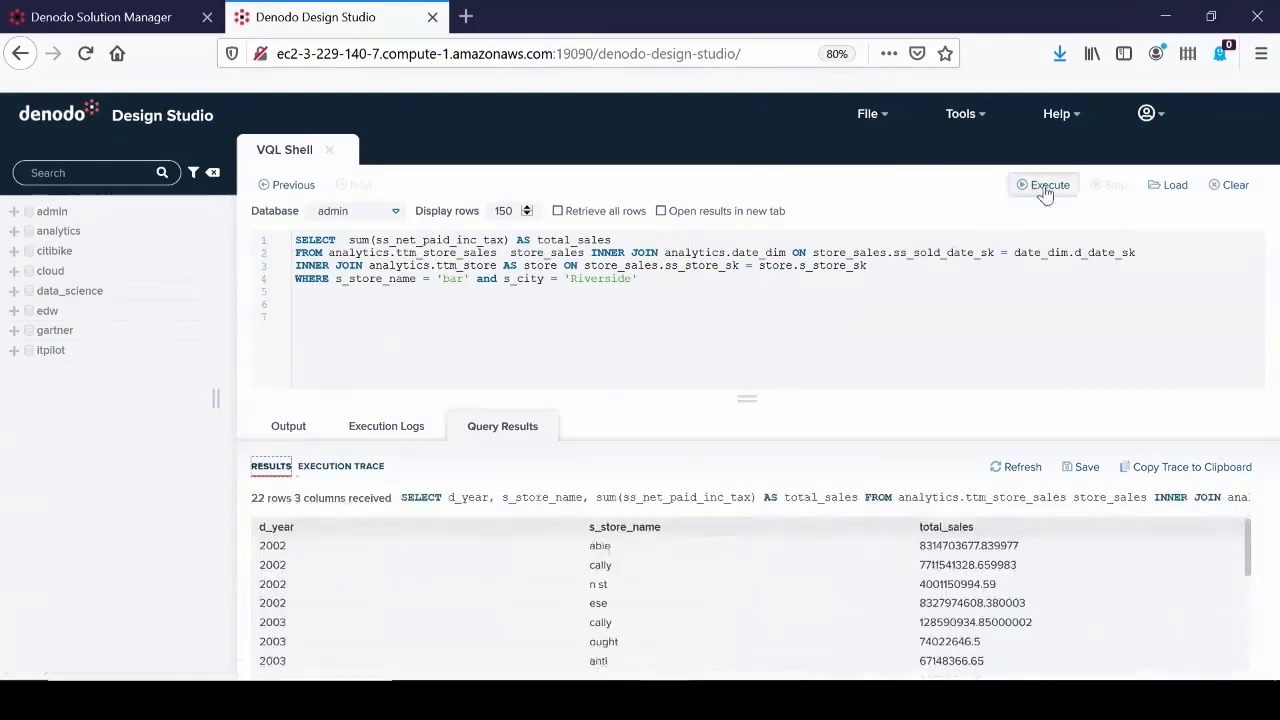
pyautogui.click(1044, 185)
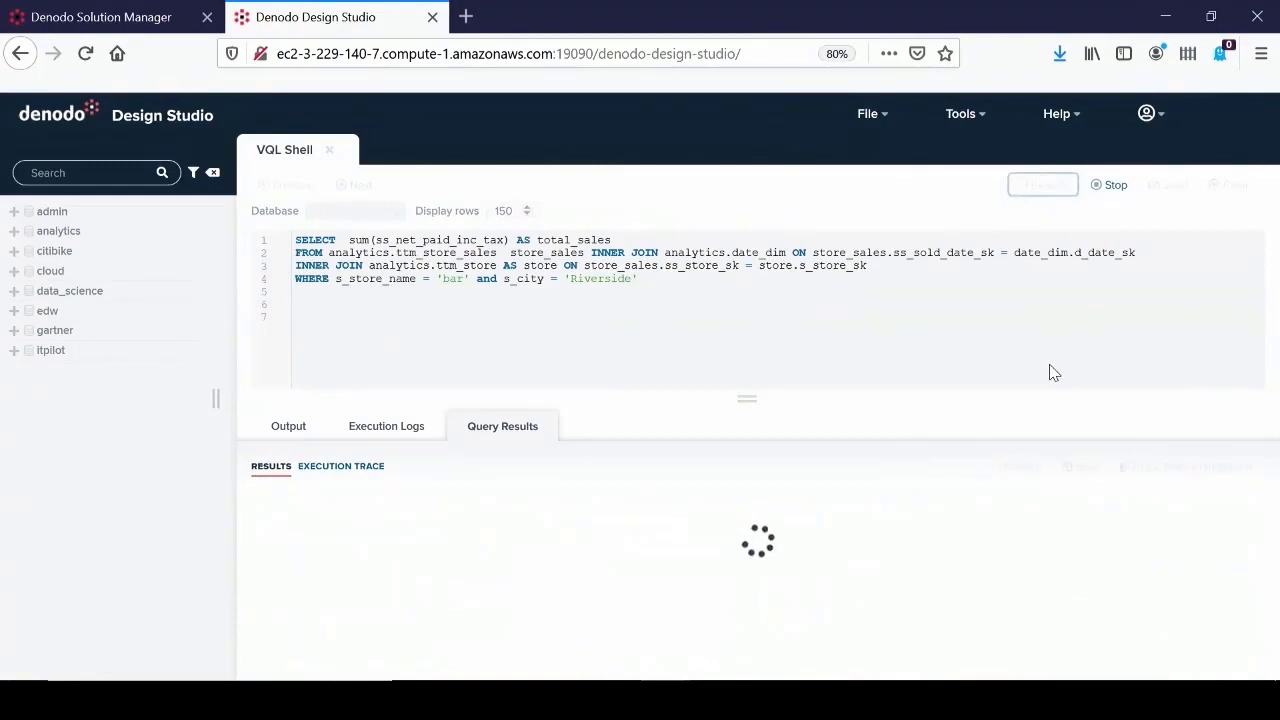
pyautogui.moveTo(854, 567)
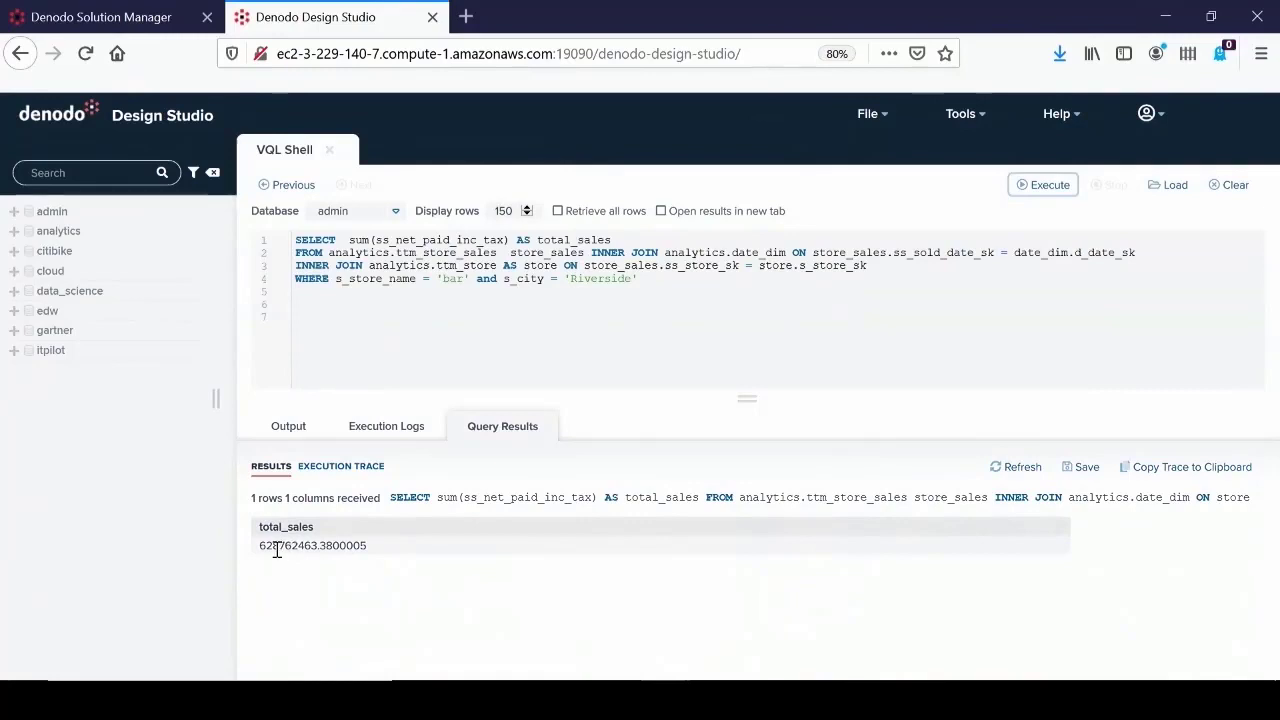
pyautogui.doubleClick(285, 546)
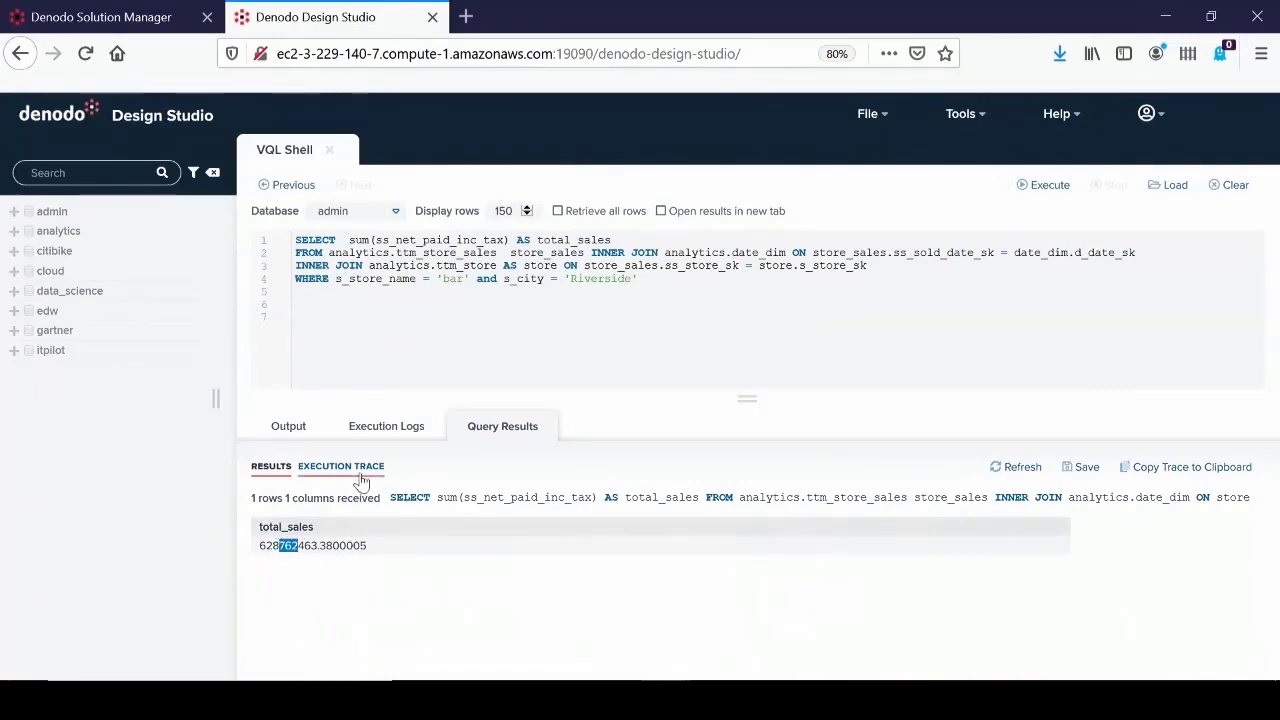
# - Show the Jdbc Route's SQL summing totals from the summary table in the execution trace
pyautogui.click(341, 466)
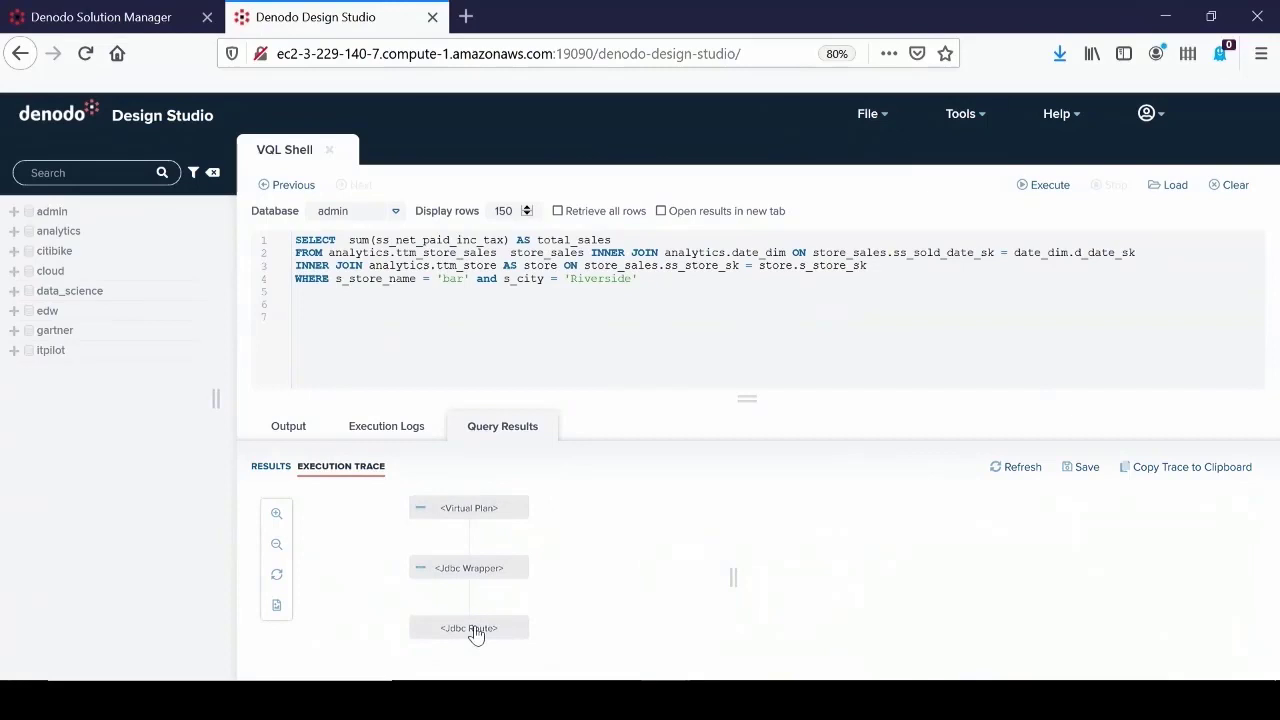
pyautogui.click(469, 628)
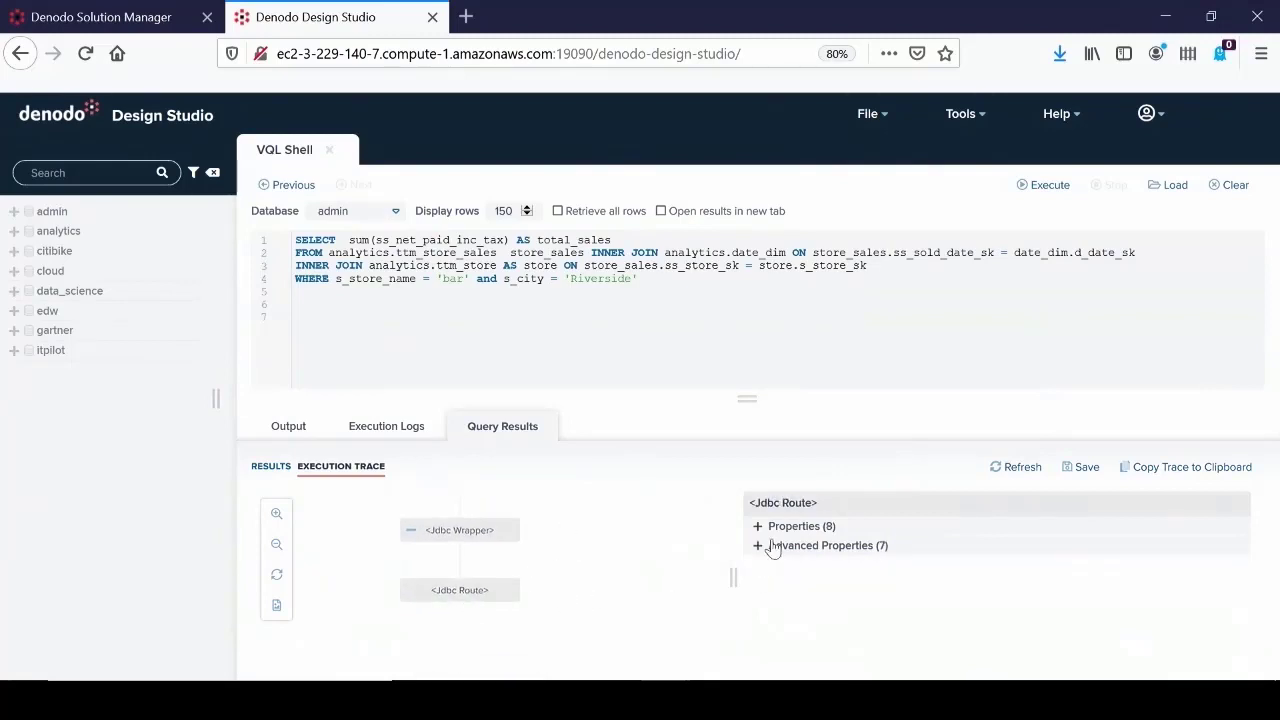
pyautogui.click(757, 545)
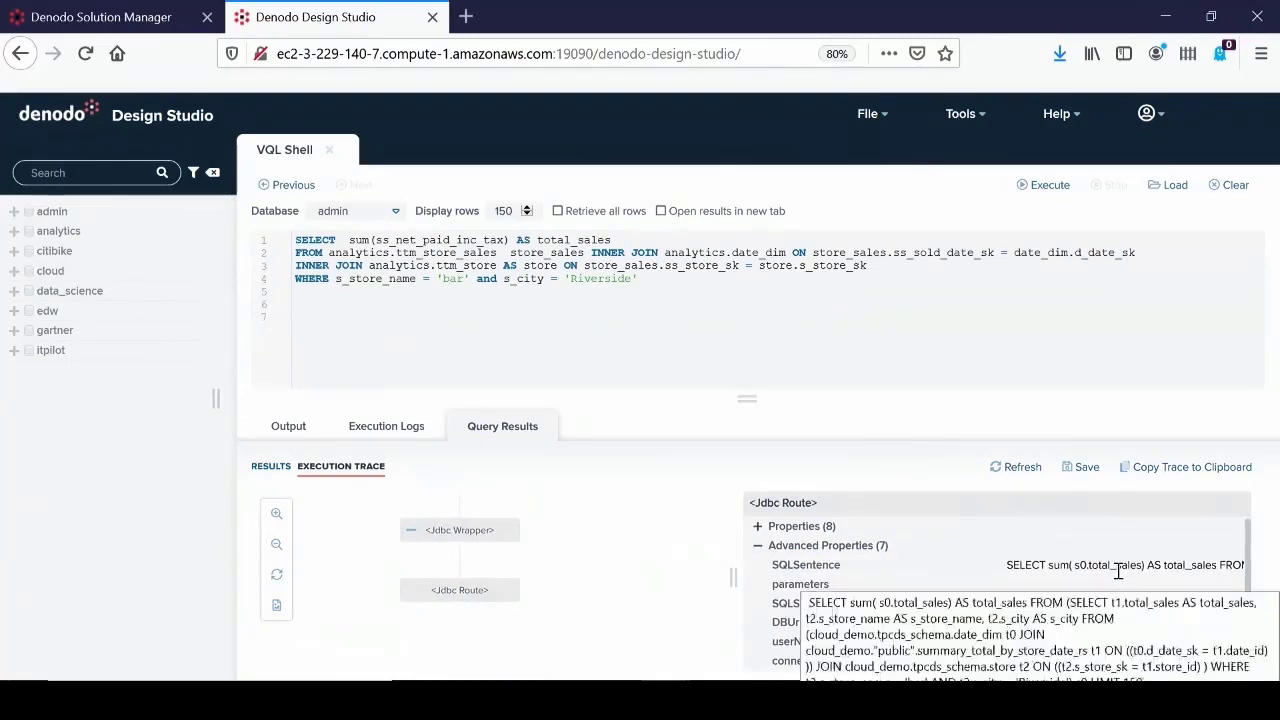
pyautogui.moveTo(1122, 567)
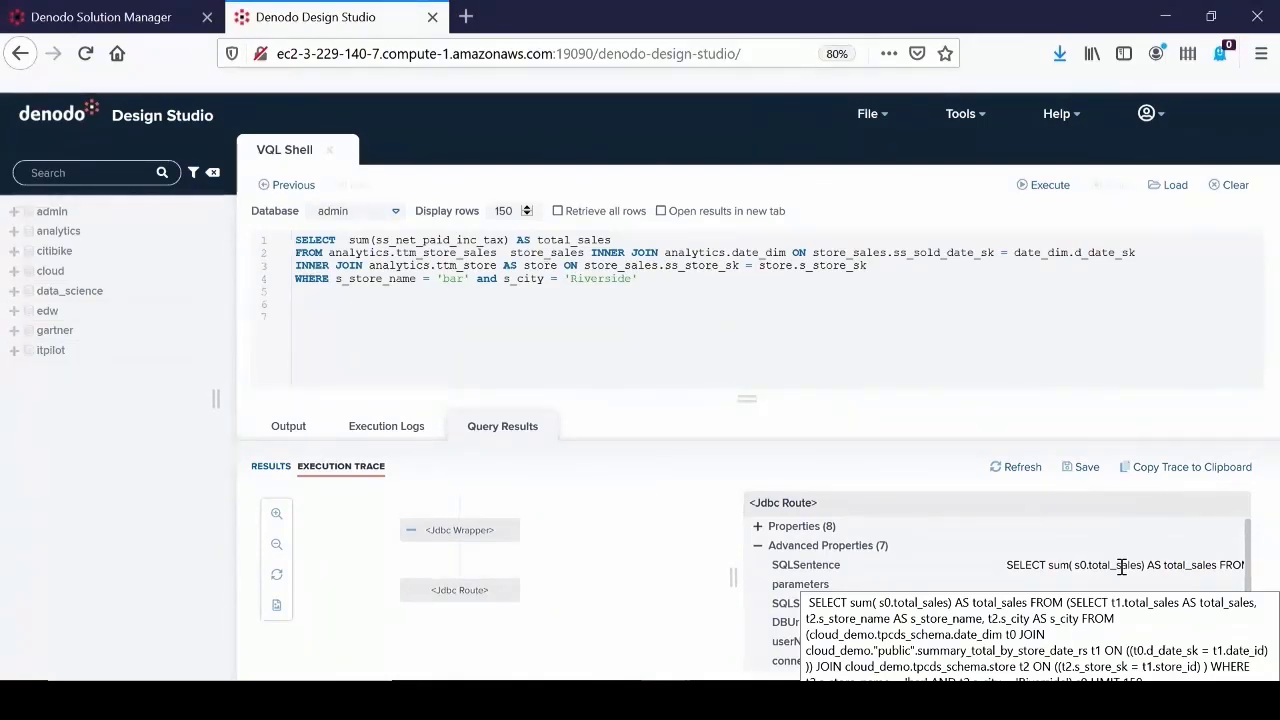
pyautogui.moveTo(645, 624)
pyautogui.write("CONTEXT('summary_rewrite'='off')")
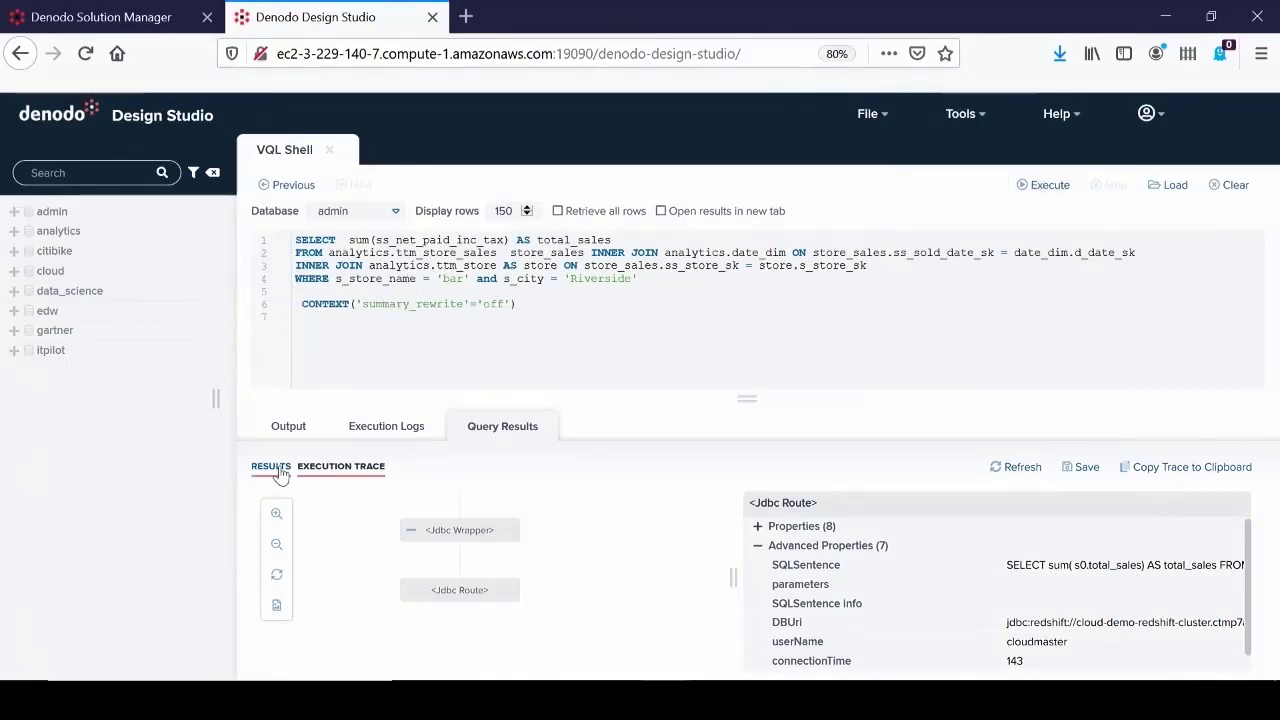
# - Rerun with CONTEXT('summary_rewrite'='off'), getting total_sales 628762463.38, then select the CONTEXT line
pyautogui.click(1043, 184)
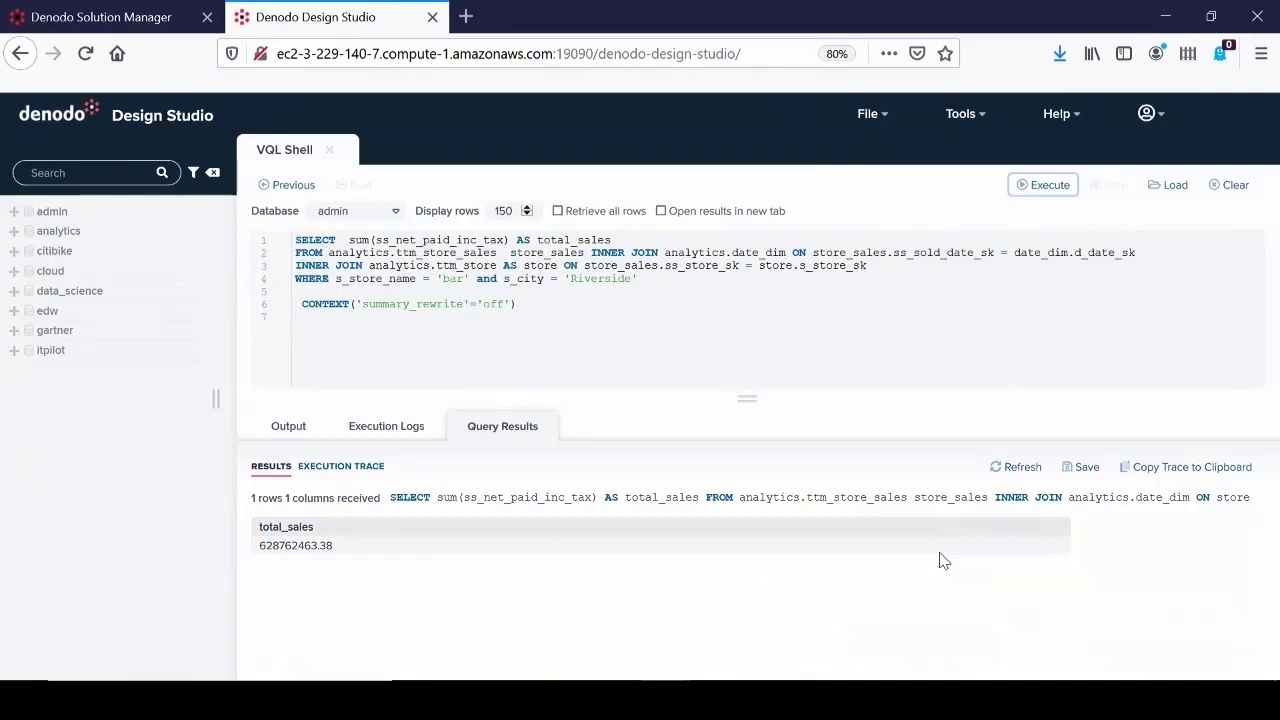
pyautogui.moveTo(389, 442)
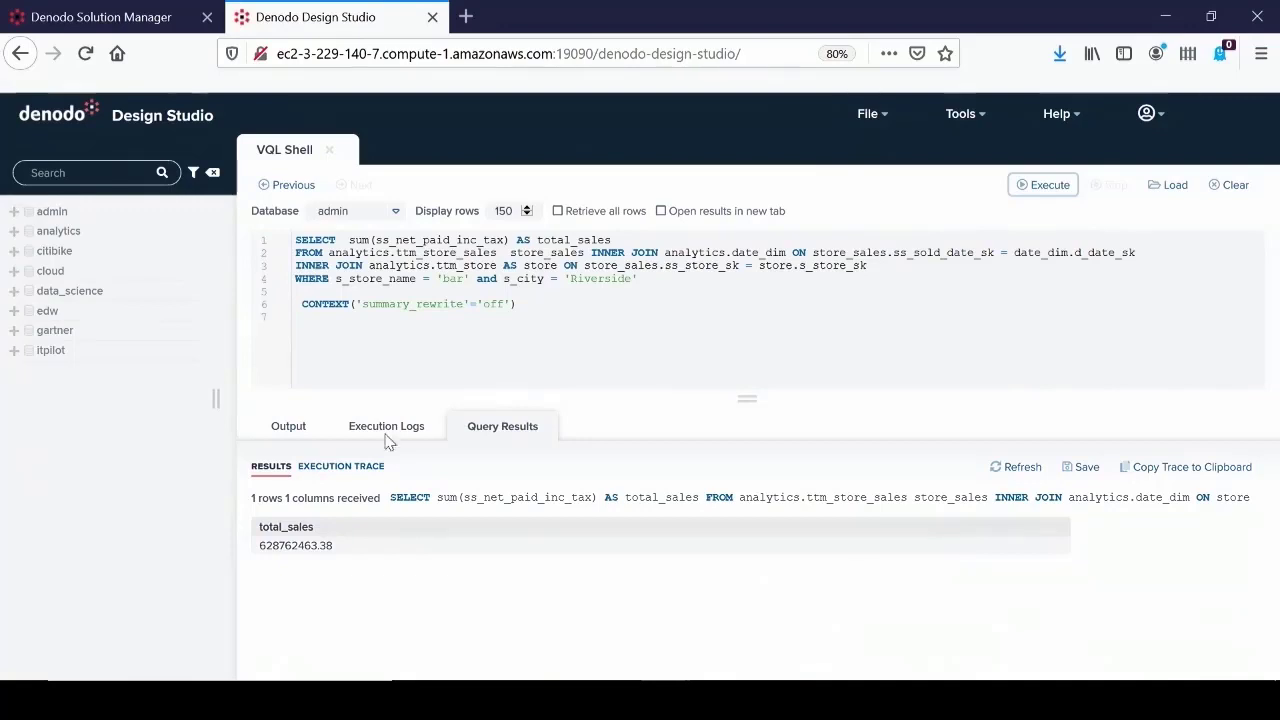
pyautogui.tripleClick(400, 304)
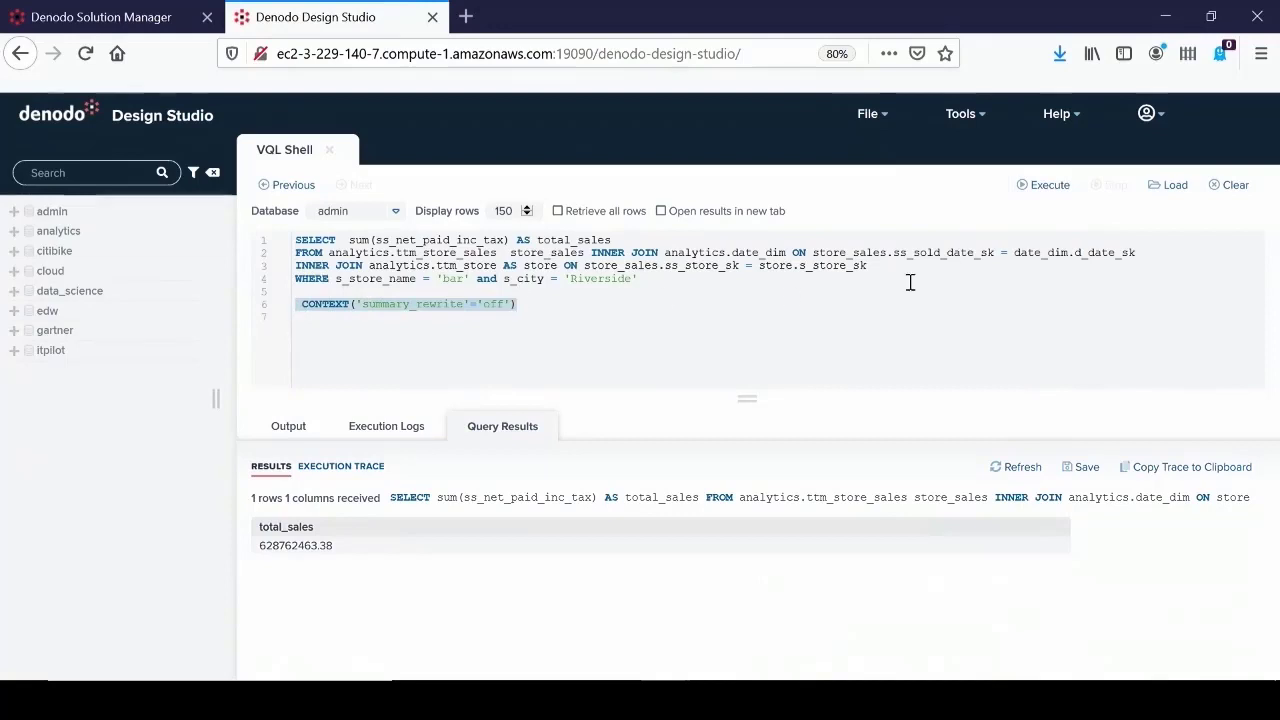